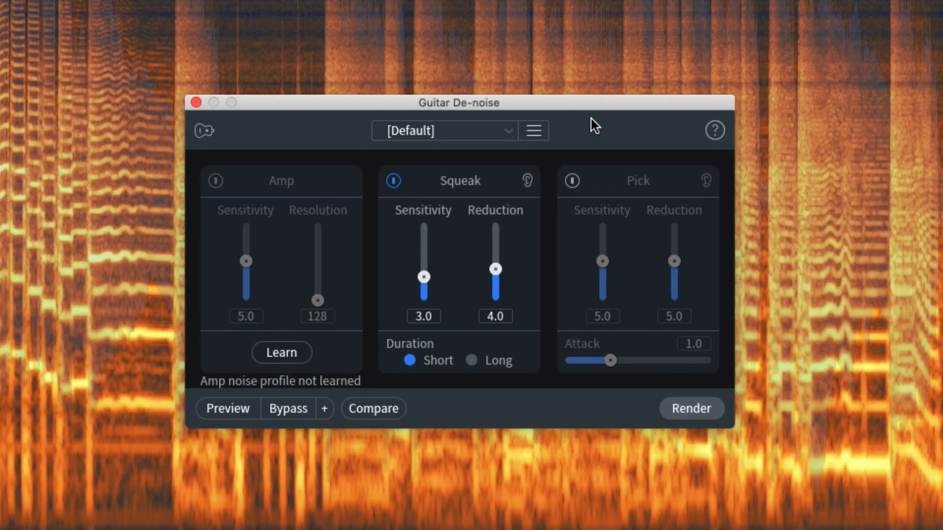
pyautogui.moveTo(613, 120)
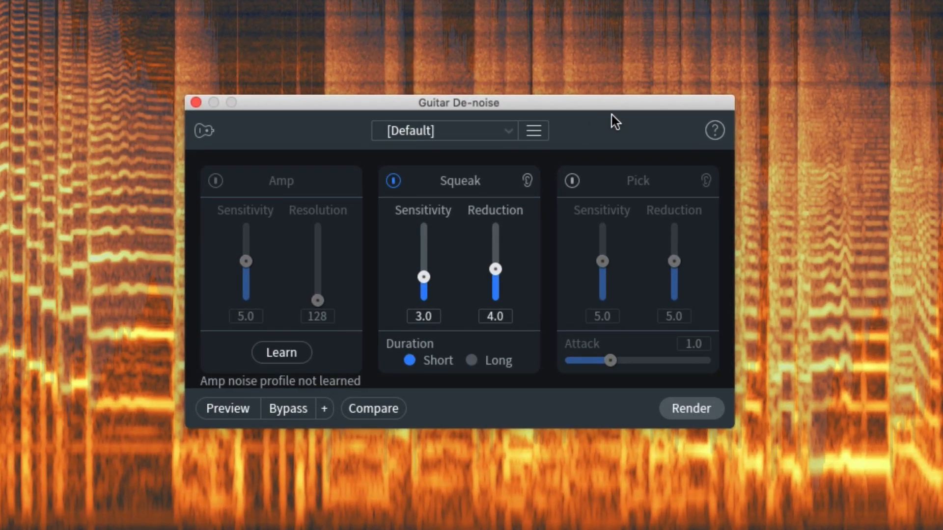
pyautogui.moveTo(331, 183)
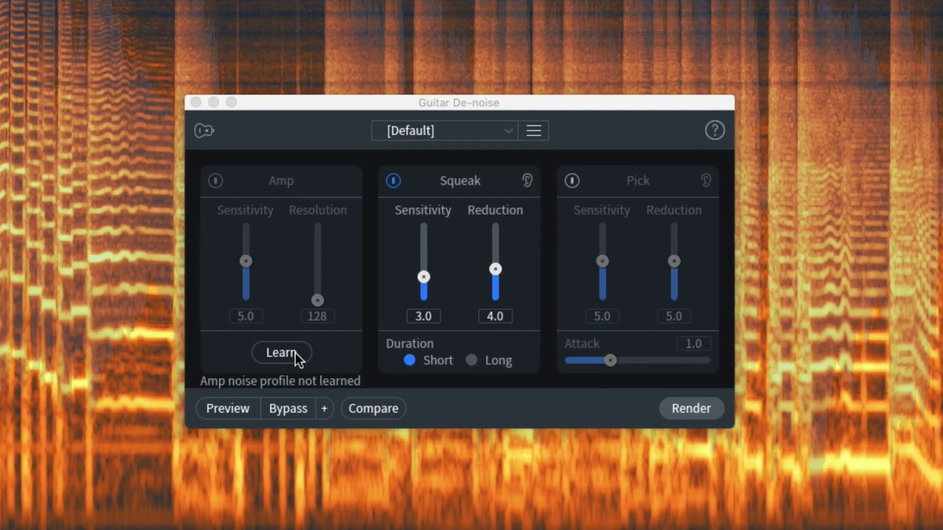
pyautogui.moveTo(281, 353)
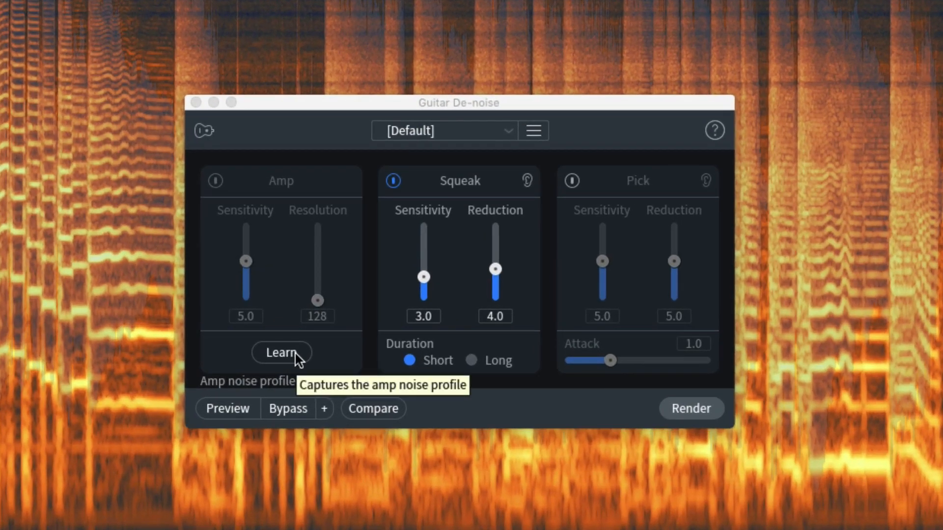
# Learn the amp noise profile and preview buzz removal with only Amp reduction enabled.
pyautogui.click(281, 353)
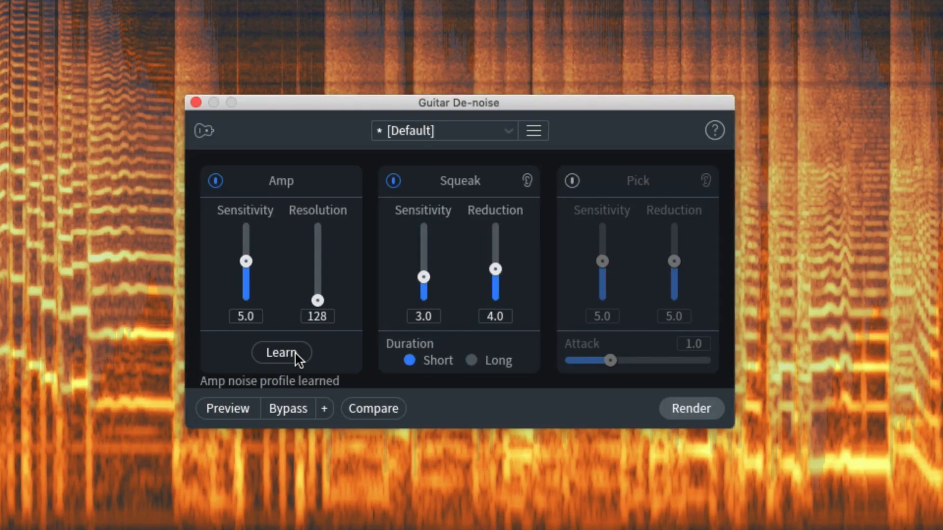
pyautogui.moveTo(256, 191)
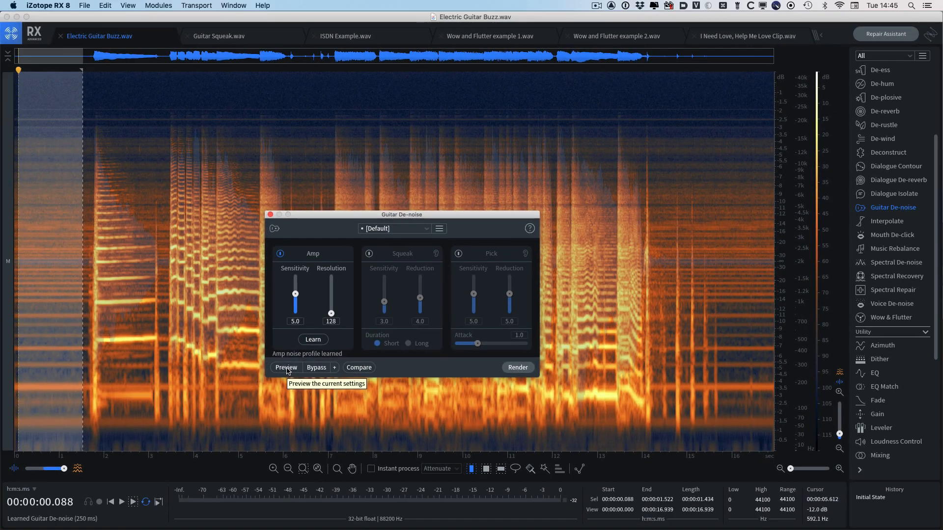
pyautogui.click(286, 367)
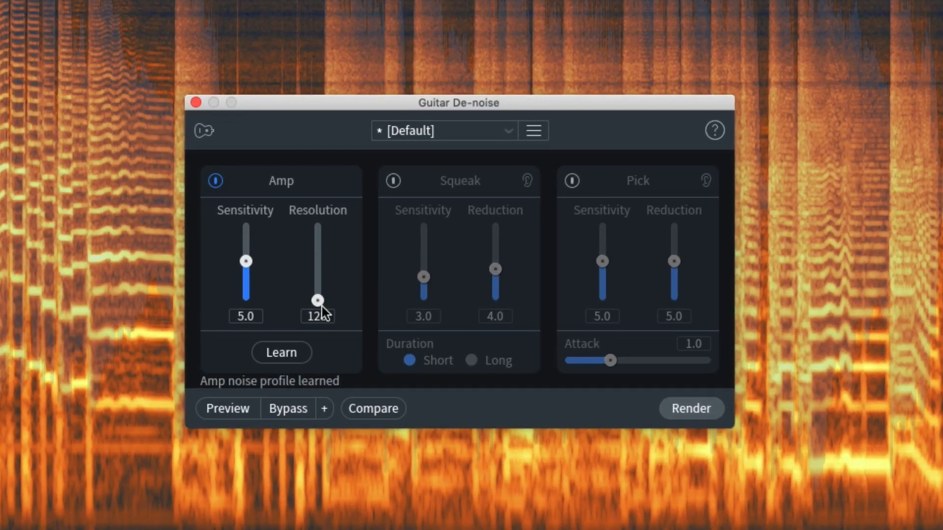
pyautogui.moveTo(318, 301)
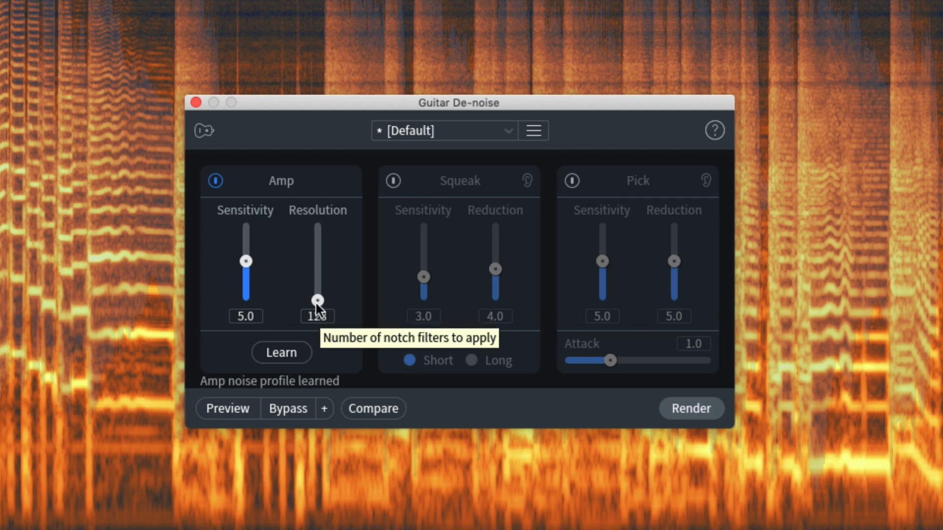
pyautogui.moveTo(319, 307)
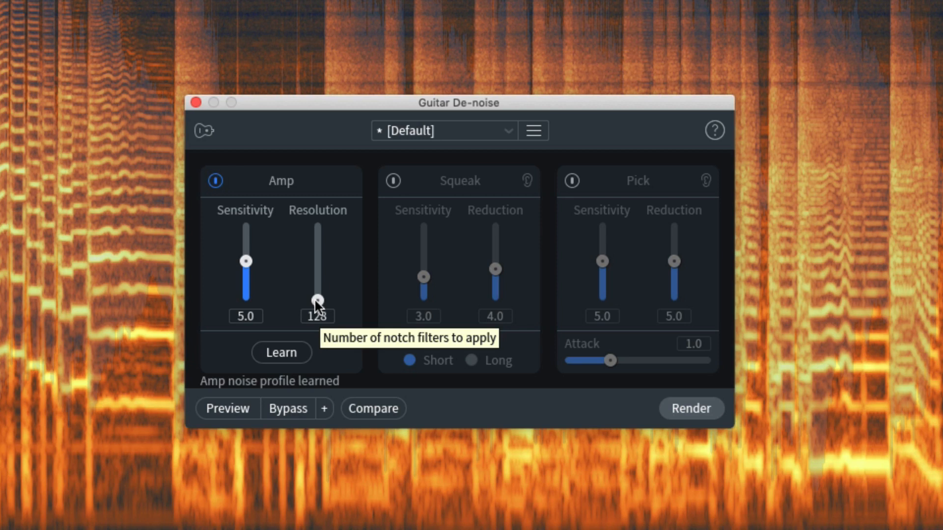
pyautogui.moveTo(316, 308)
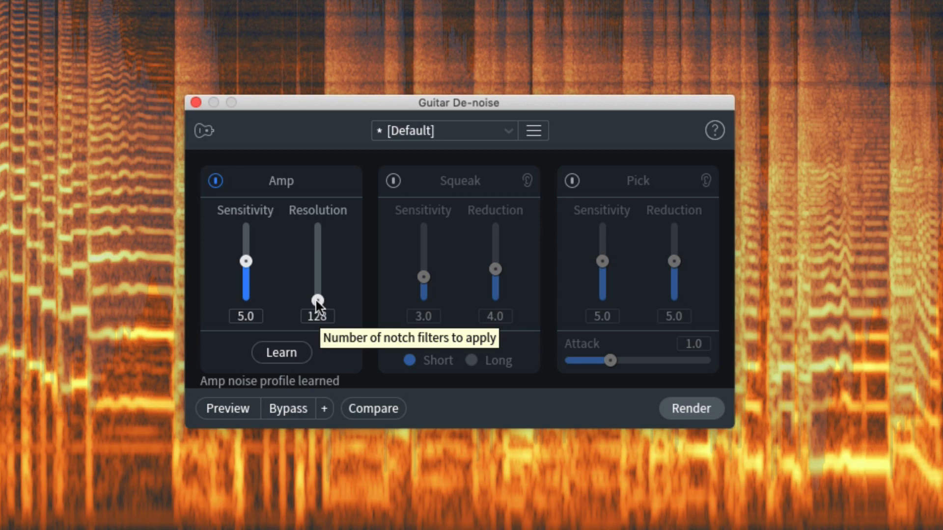
pyautogui.moveTo(319, 306)
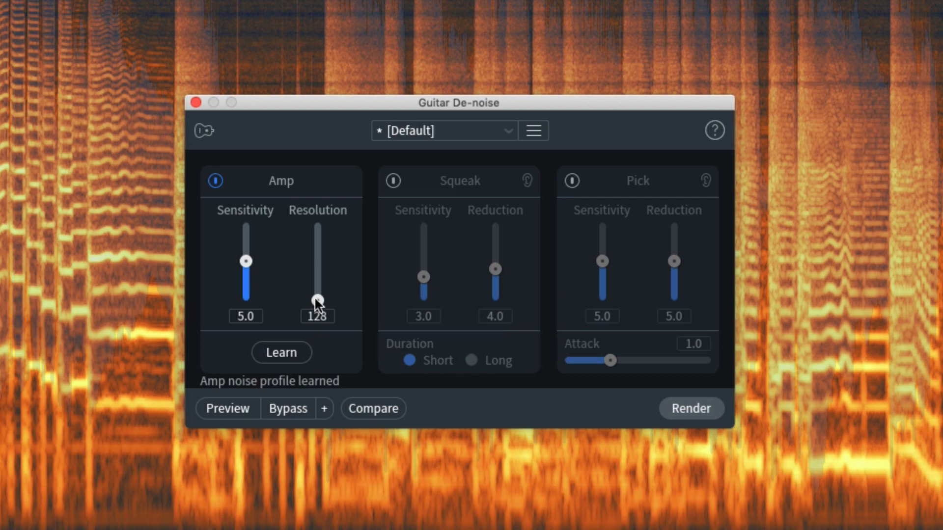
# Set amp Resolution to 502 and Sensitivity to 8.1, and render onto the buzz recording.
pyautogui.moveTo(318, 300); pyautogui.dragTo(317, 260)
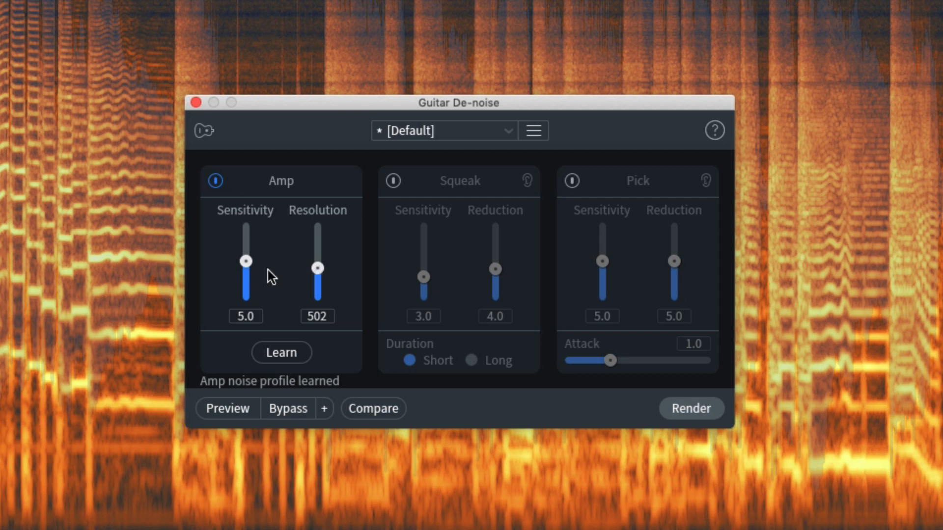
pyautogui.moveTo(246, 261); pyautogui.dragTo(245, 245)
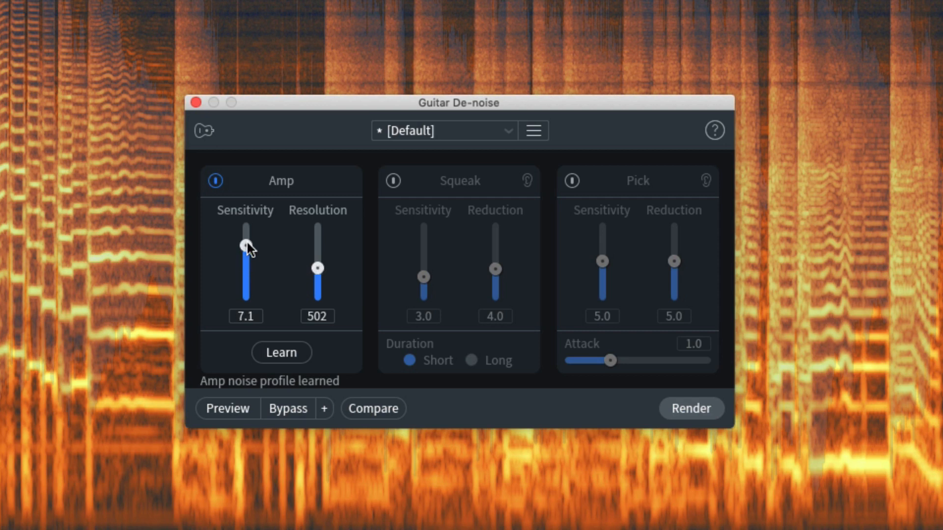
pyautogui.moveTo(243, 246); pyautogui.dragTo(243, 236)
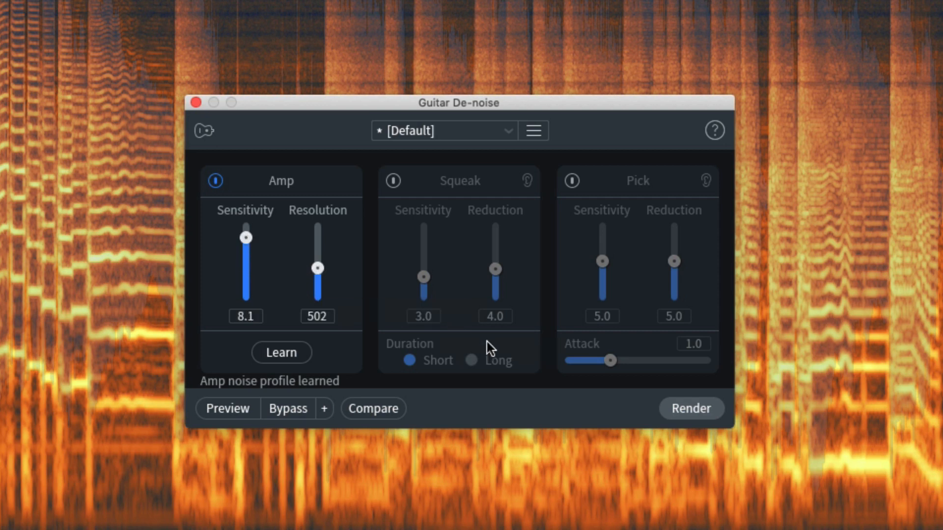
pyautogui.click(691, 408)
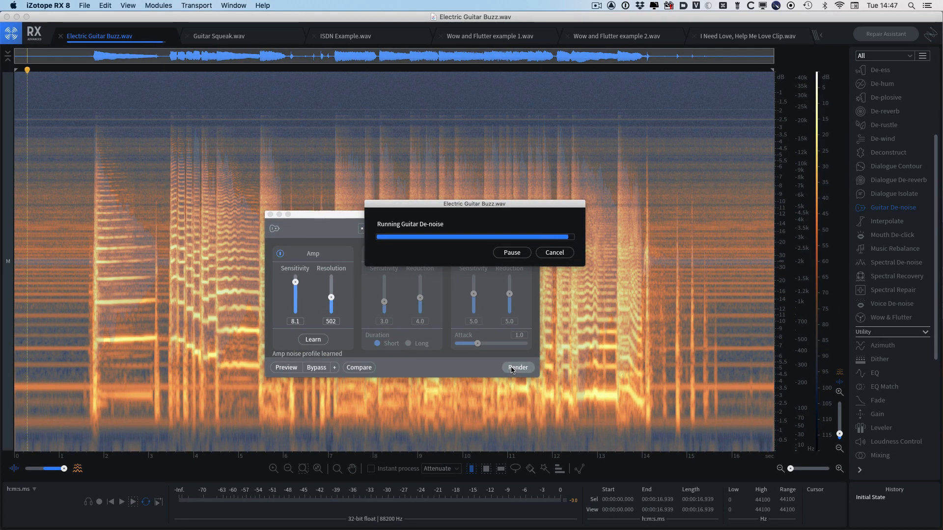
# Compare the original and de-noised versions in History, then switch to Guitar Squeak.wav.
pyautogui.click(517, 367)
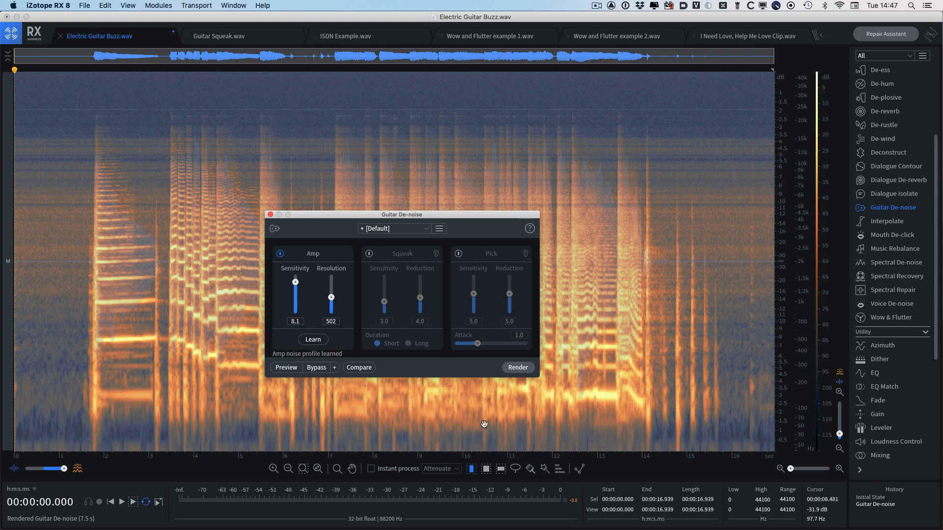
pyautogui.click(516, 368)
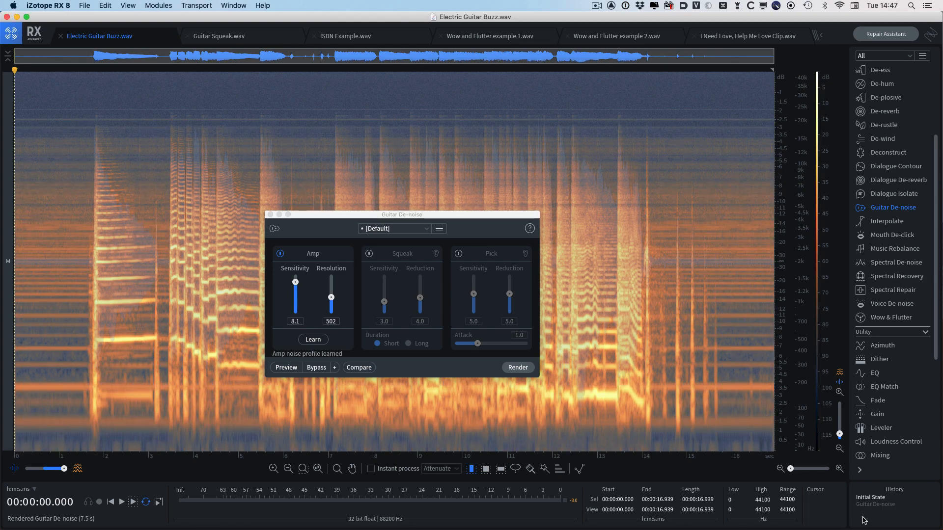
pyautogui.click(516, 367)
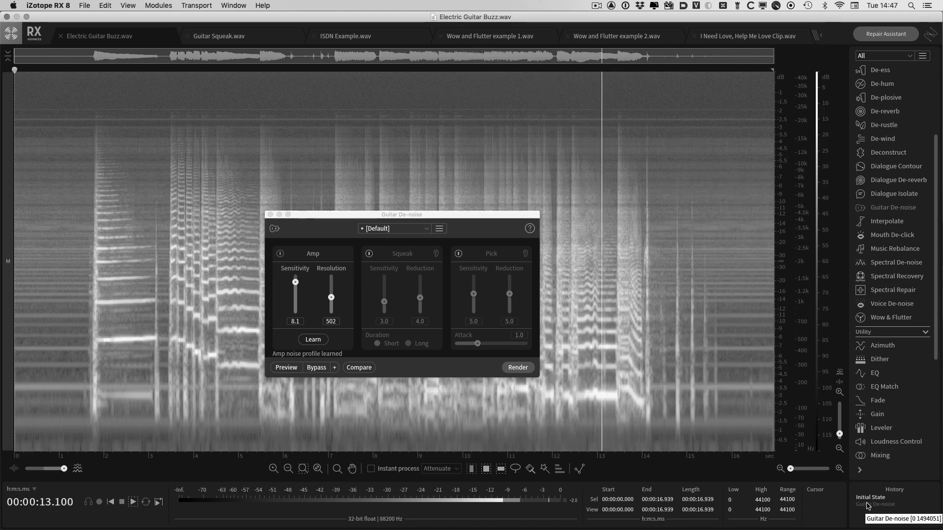
pyautogui.click(516, 367)
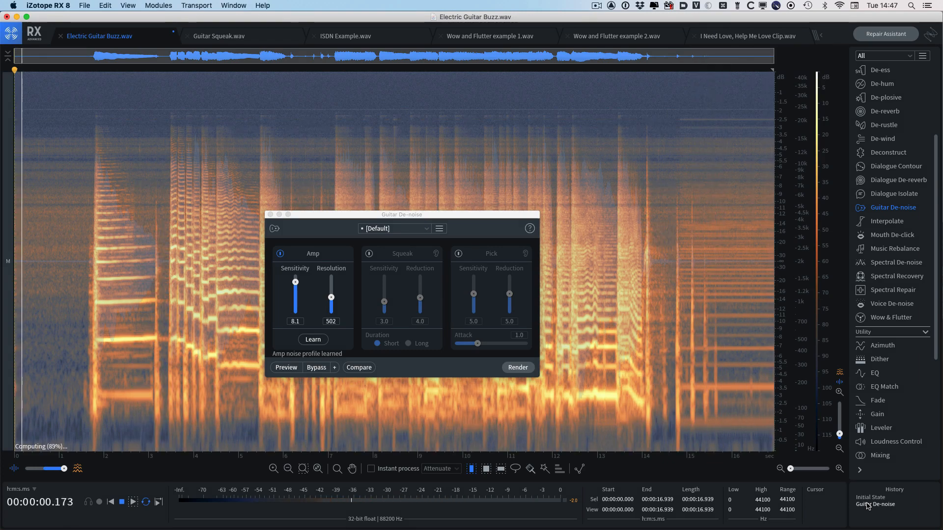
pyautogui.click(218, 36)
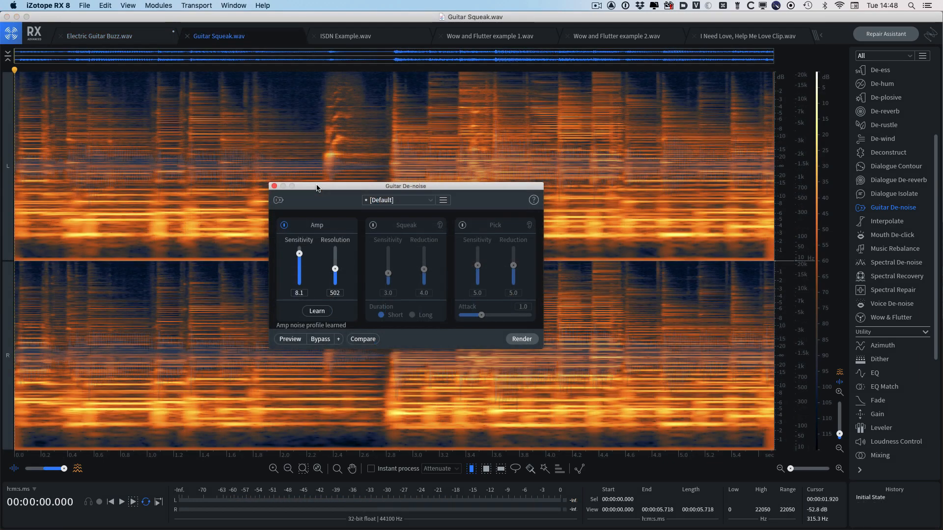
pyautogui.moveTo(348, 225)
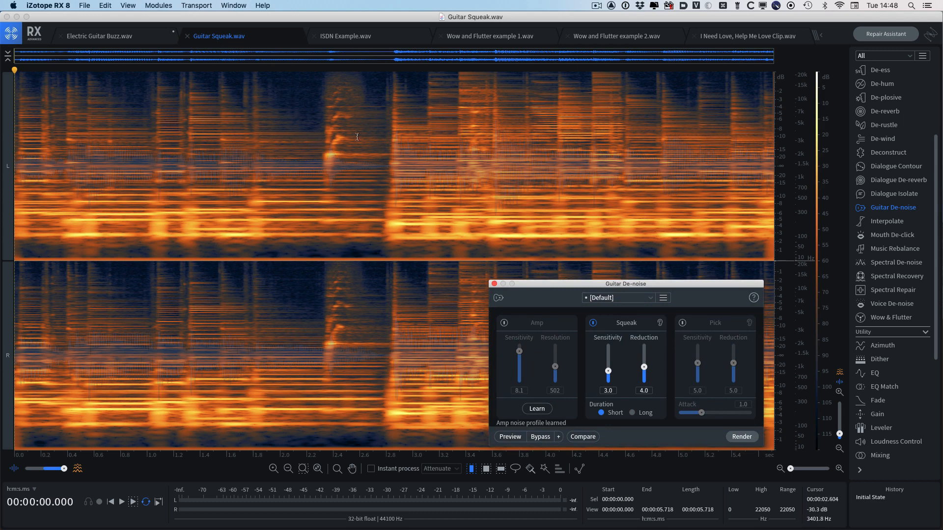
# Move the Guitar De-noise window aside to uncover the squeak in the spectrogram.
pyautogui.moveTo(289, 70); pyautogui.dragTo(382, 180)
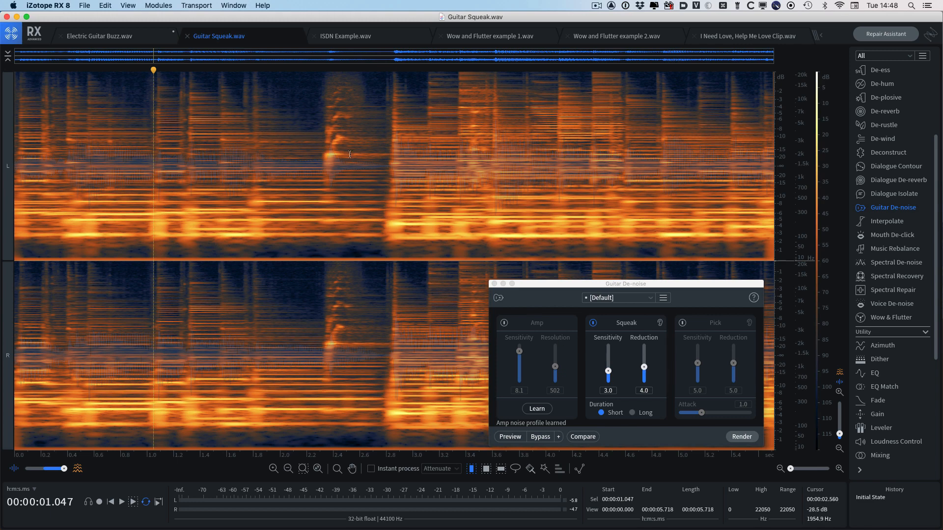
pyautogui.moveTo(334, 130)
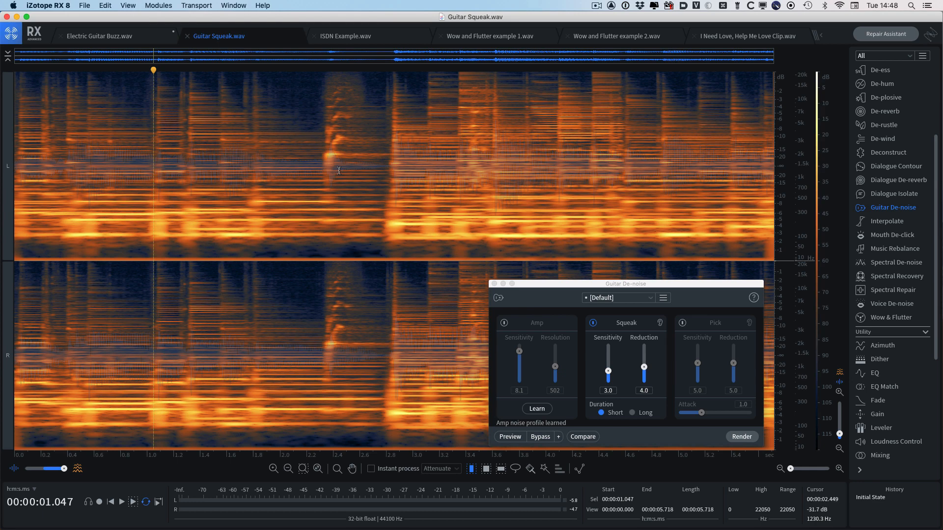
pyautogui.moveTo(321, 193)
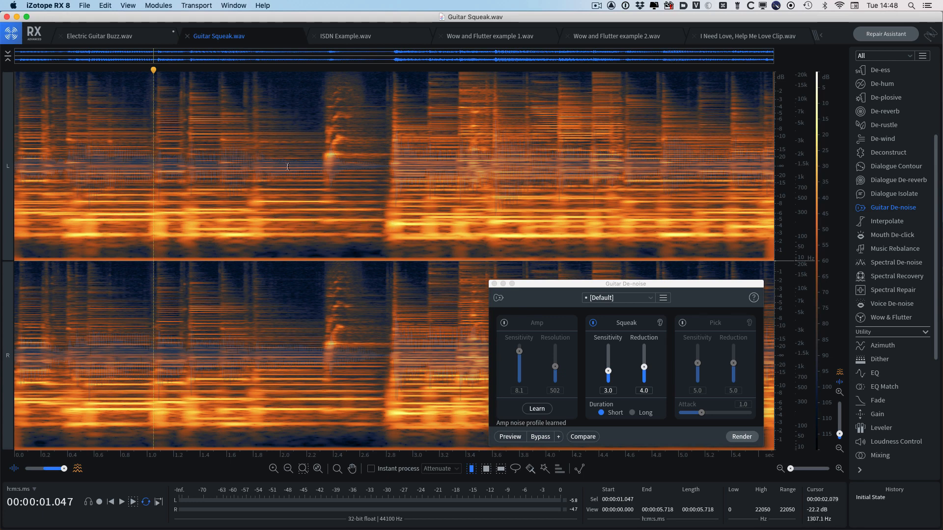
pyautogui.moveTo(370, 160)
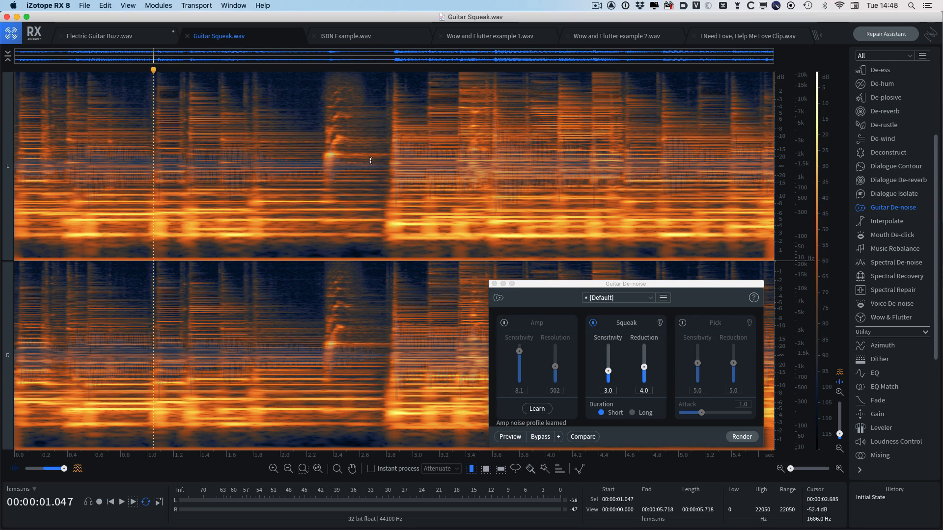
pyautogui.moveTo(643, 329)
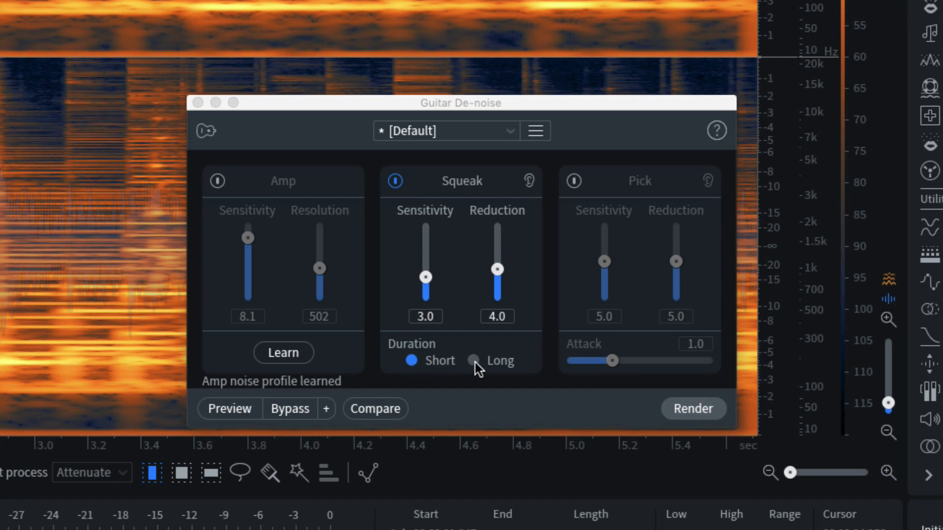
pyautogui.moveTo(478, 360)
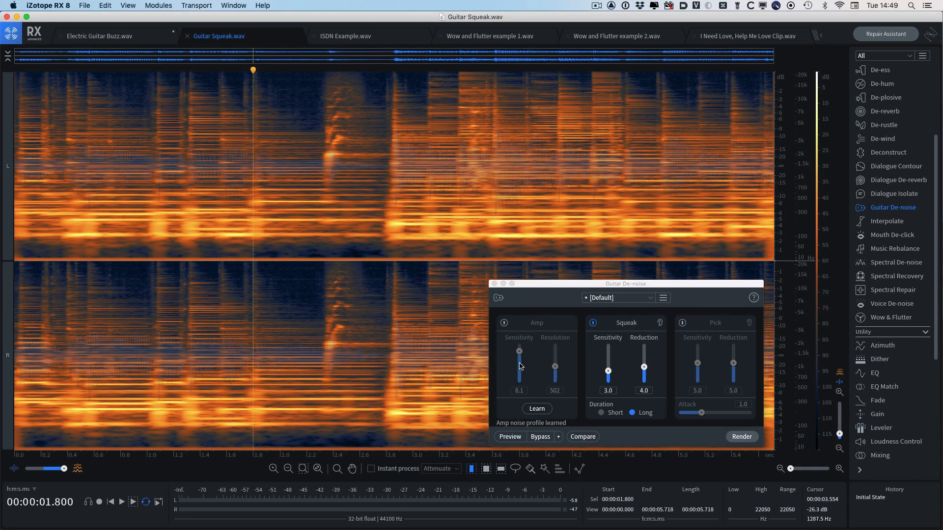
pyautogui.moveTo(510, 436)
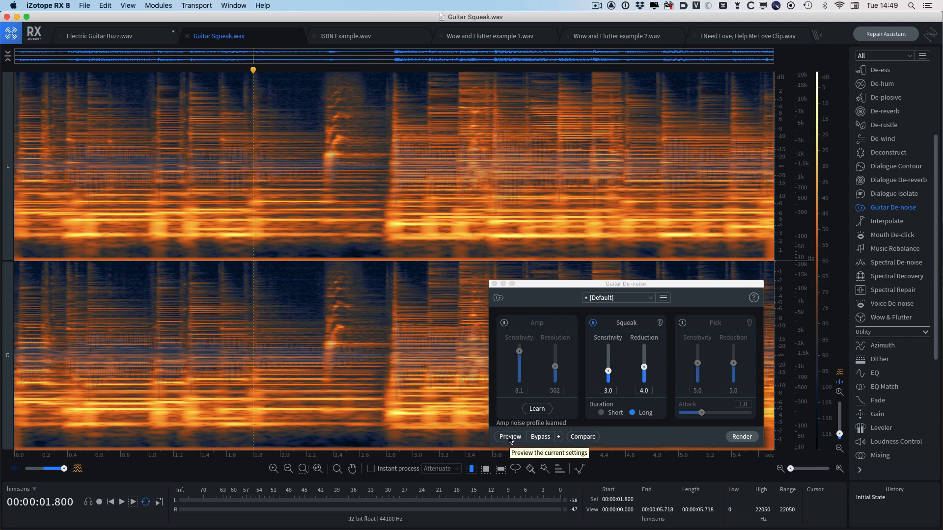
# Raise Squeak Sensitivity to 5.8, auditioning the squeak removal before and after.
pyautogui.click(509, 437)
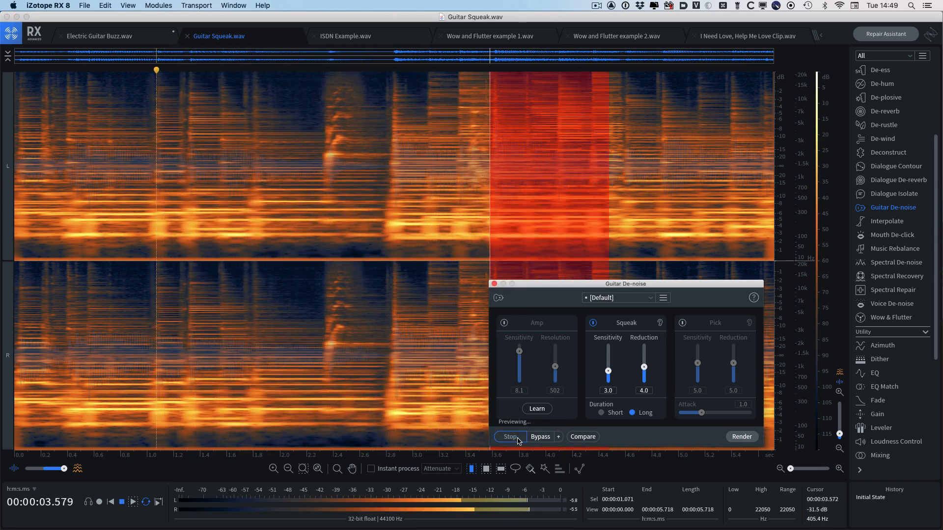
pyautogui.click(509, 436)
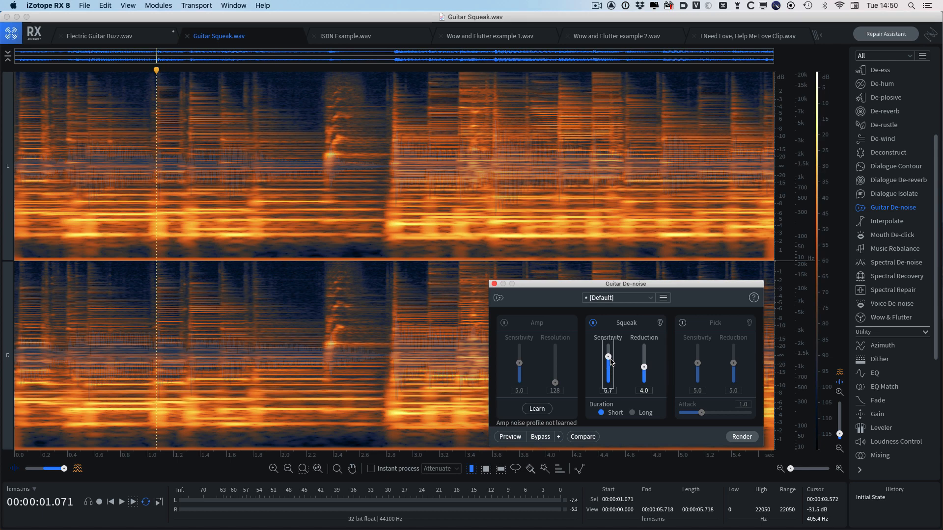
pyautogui.moveTo(607, 368); pyautogui.dragTo(607, 351)
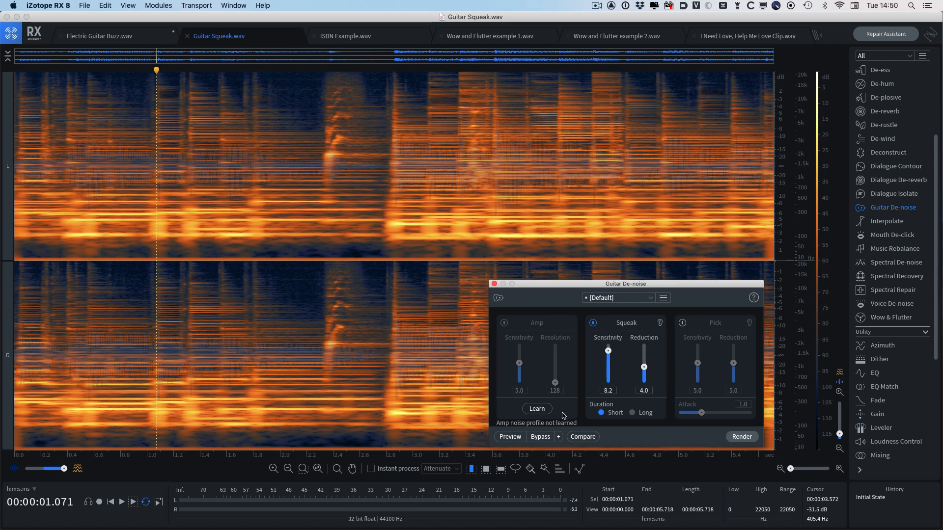
pyautogui.click(509, 437)
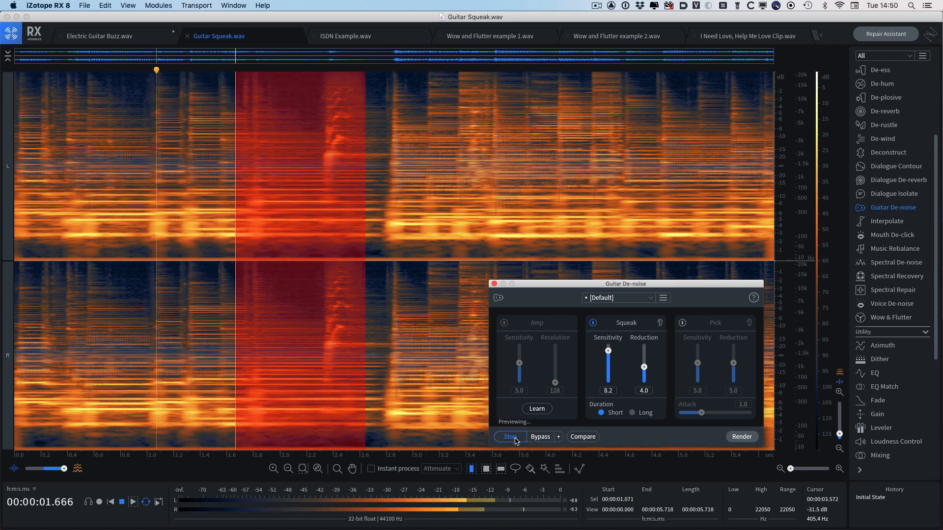
pyautogui.click(509, 437)
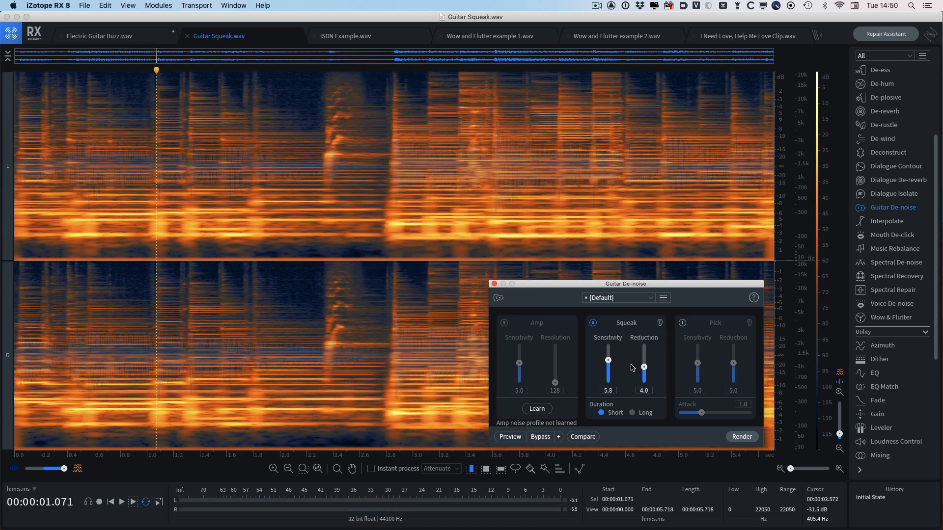
# Set Squeak Reduction to 10.0 with Long duration and enable looped playback.
pyautogui.moveTo(642, 366); pyautogui.dragTo(643, 345)
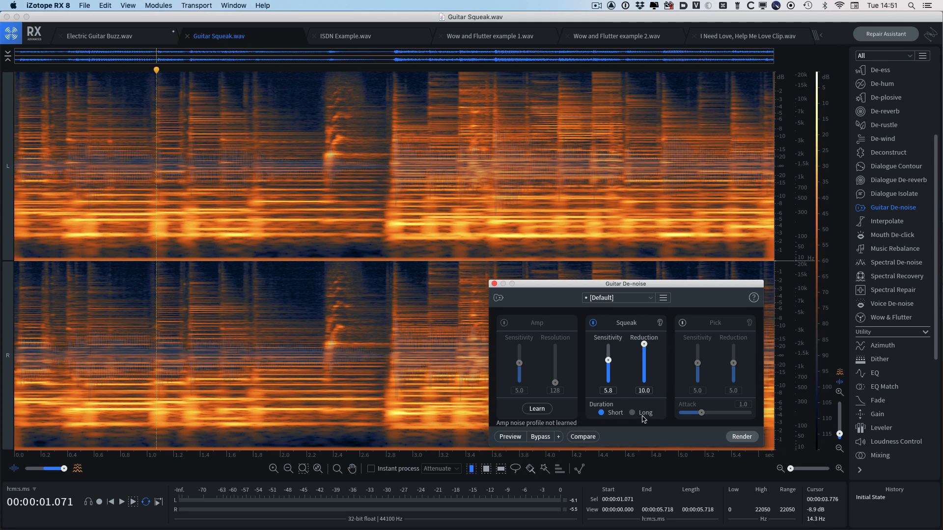
pyautogui.click(509, 436)
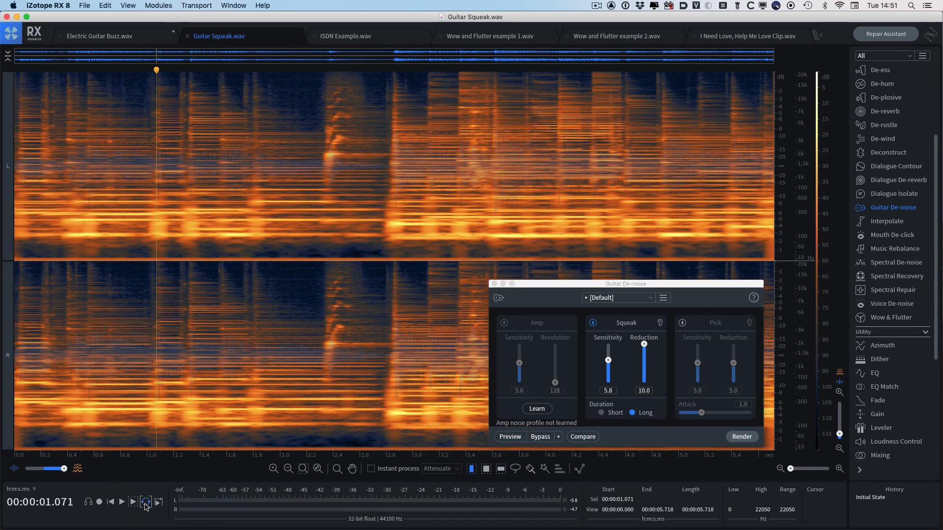
pyautogui.click(346, 35)
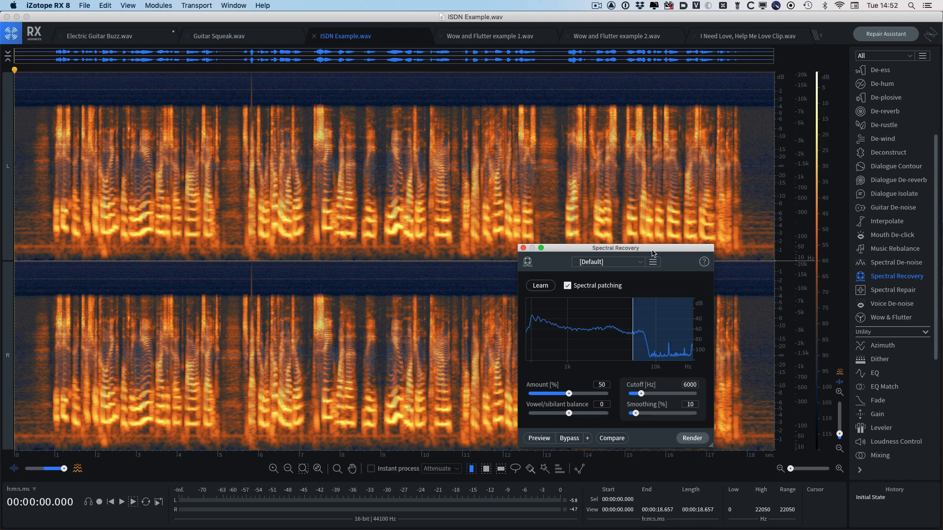
# Bring up the ISDN Example recording with Spectral Recovery loaded at default settings.
pyautogui.click(121, 501)
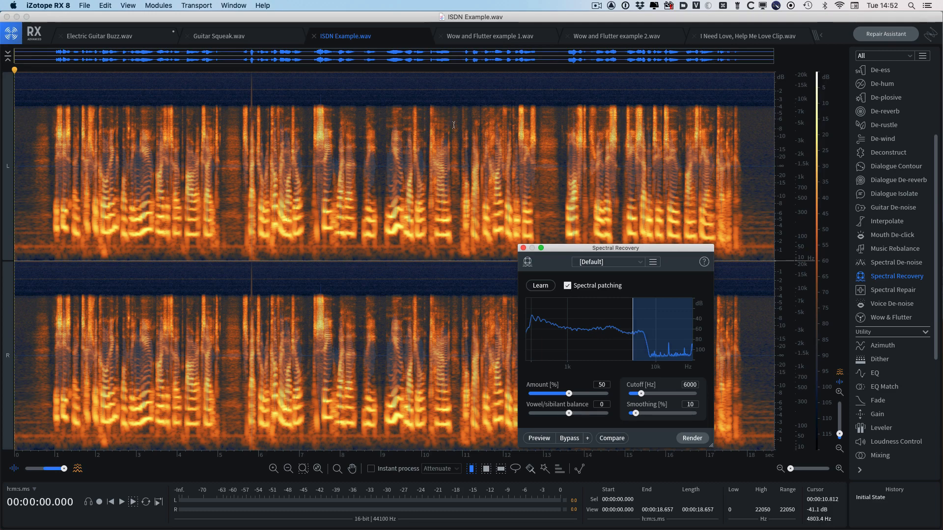
pyautogui.moveTo(399, 108)
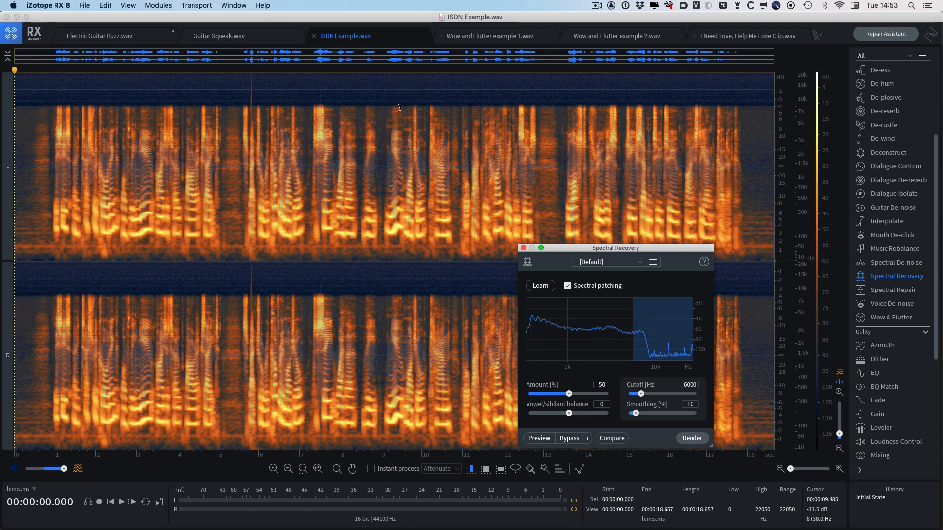
pyautogui.moveTo(394, 96)
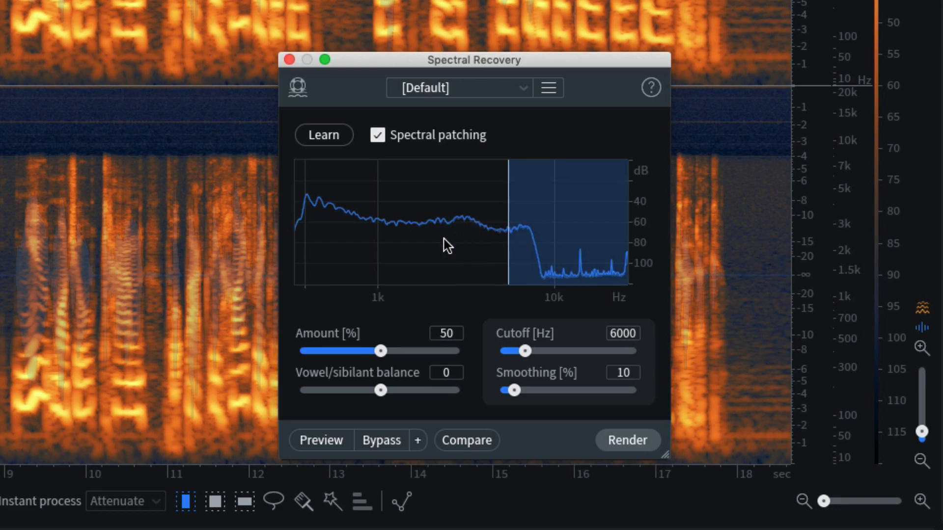
pyautogui.moveTo(353, 170)
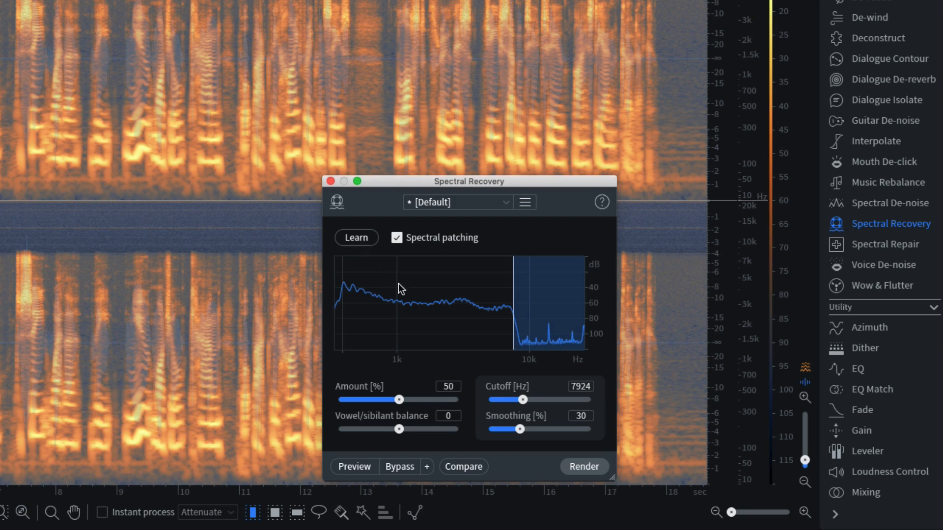
pyautogui.moveTo(499, 311)
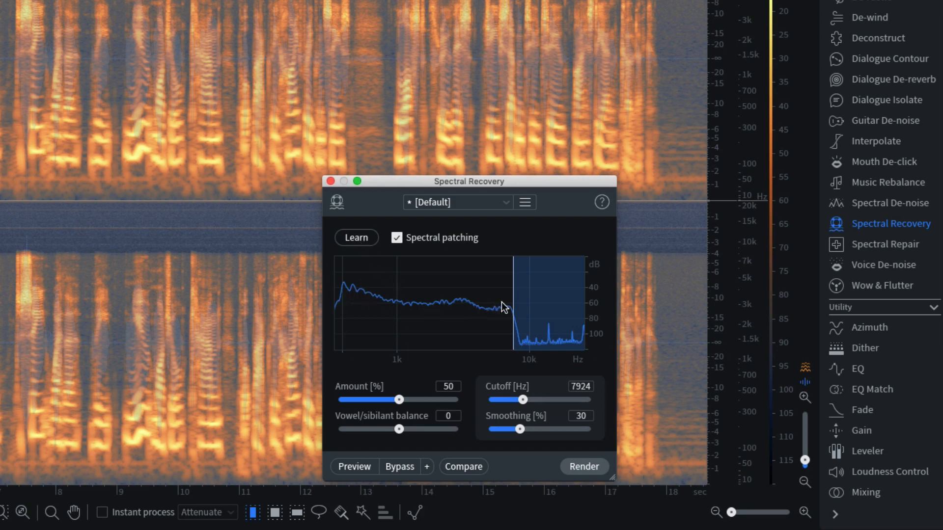
pyautogui.moveTo(522, 338)
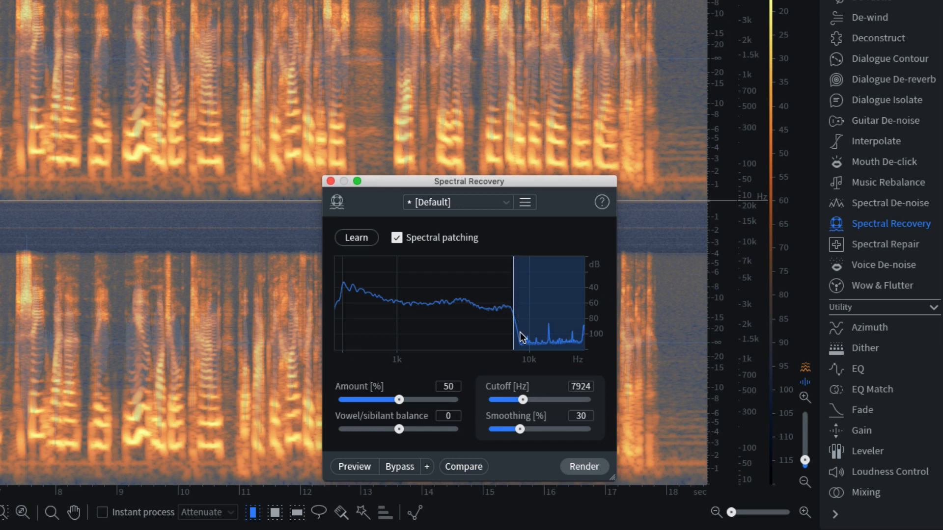
pyautogui.moveTo(505, 346)
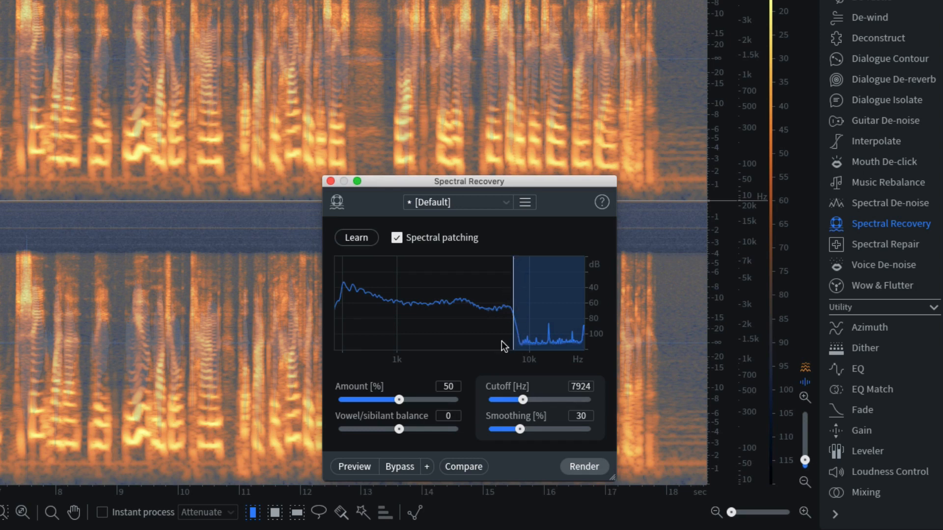
pyautogui.moveTo(518, 460)
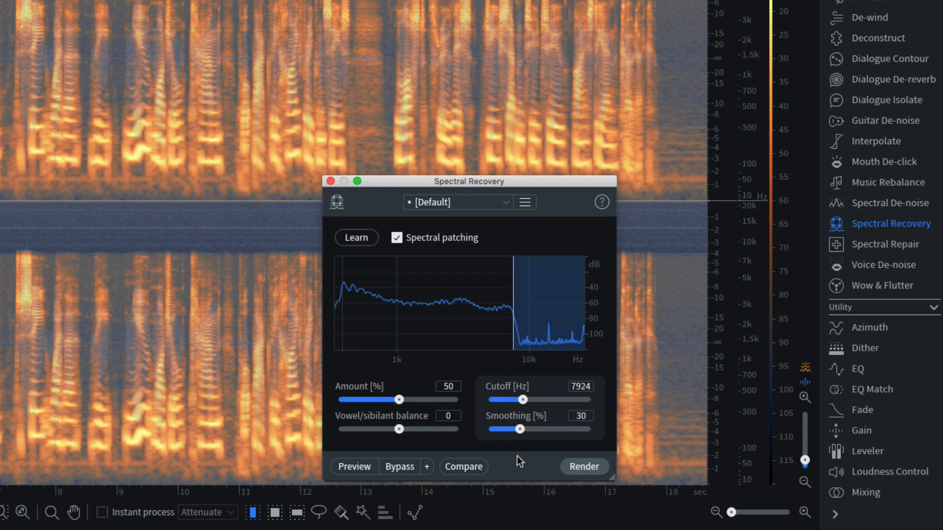
pyautogui.moveTo(402, 452)
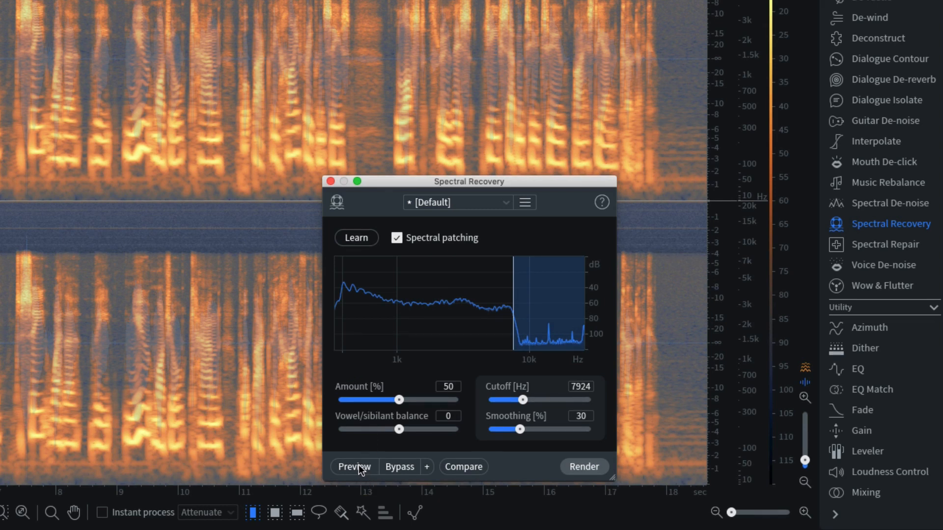
pyautogui.moveTo(386, 459)
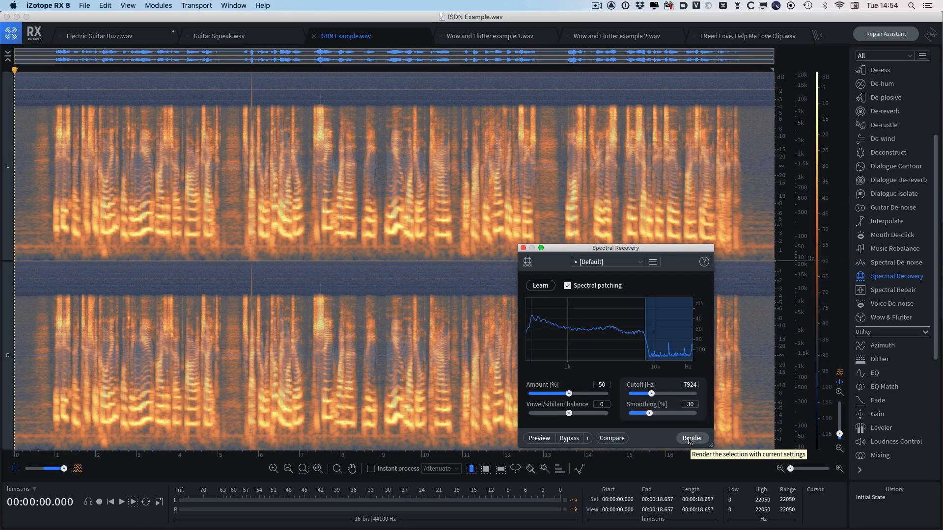
# Render Spectral Recovery on ISDN Example and compare it against the unprocessed original.
pyautogui.click(691, 438)
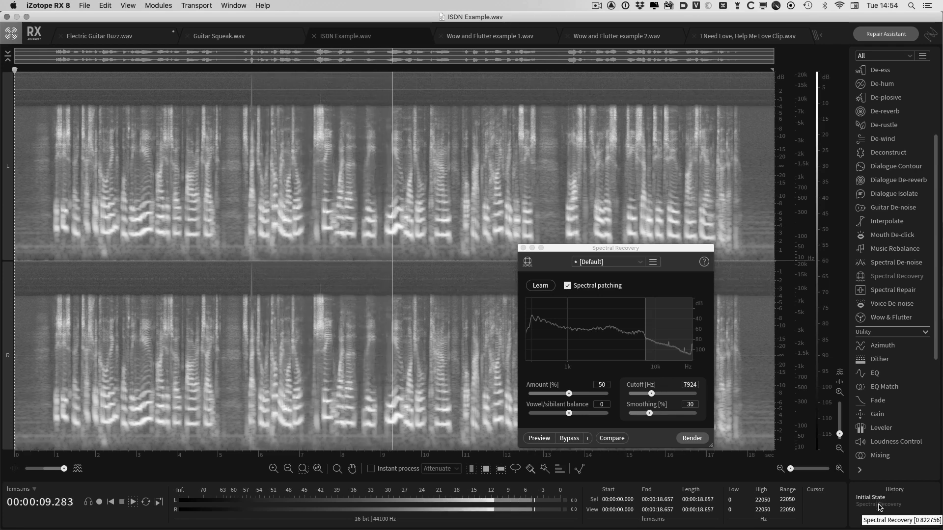
pyautogui.click(690, 437)
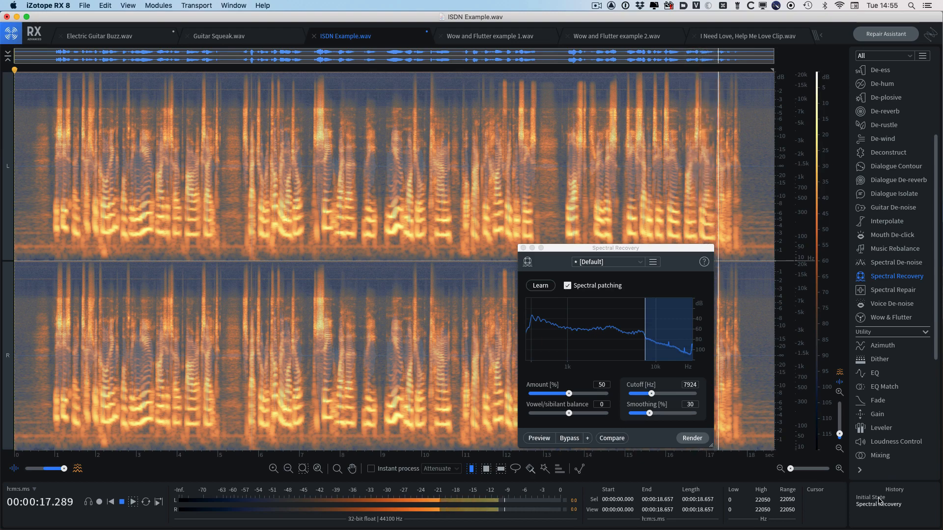
pyautogui.click(121, 501)
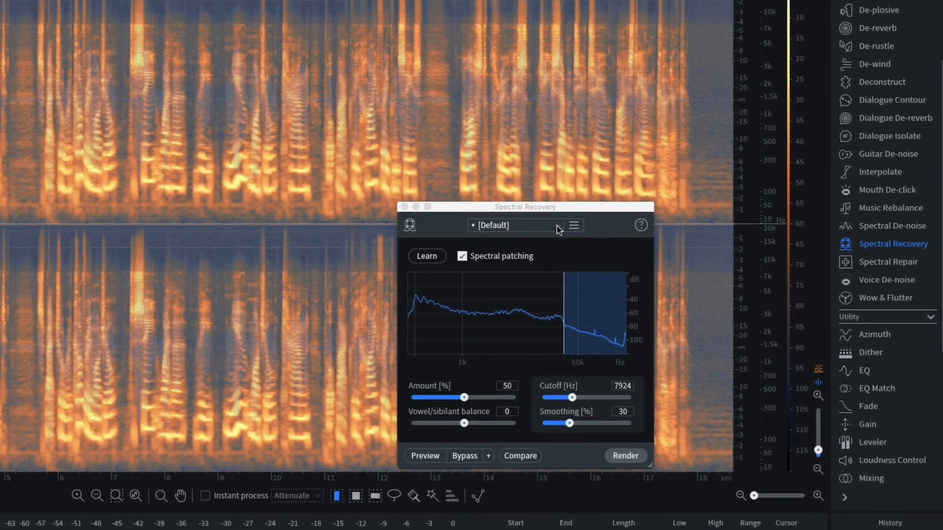
# Show the Spectral Recovery presets, including Enhance Phone Memo Recording.
pyautogui.click(515, 224)
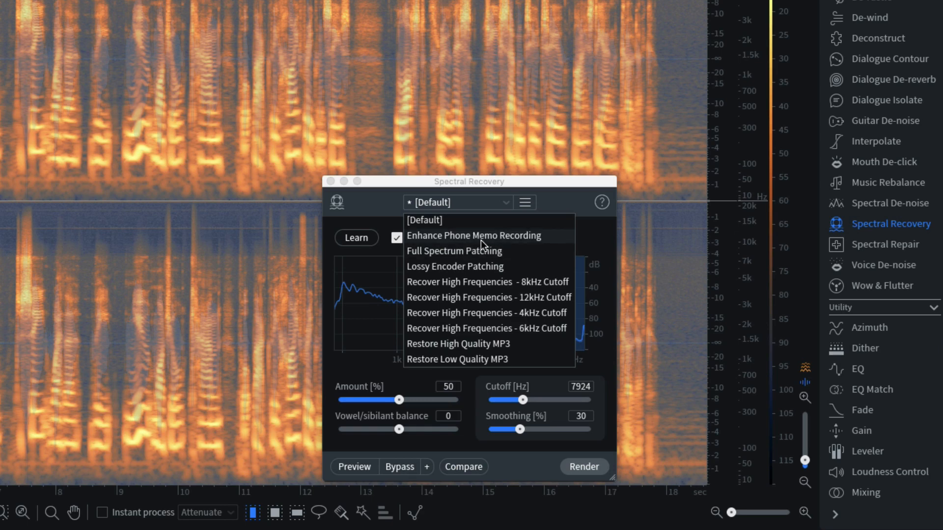
pyautogui.moveTo(508, 227)
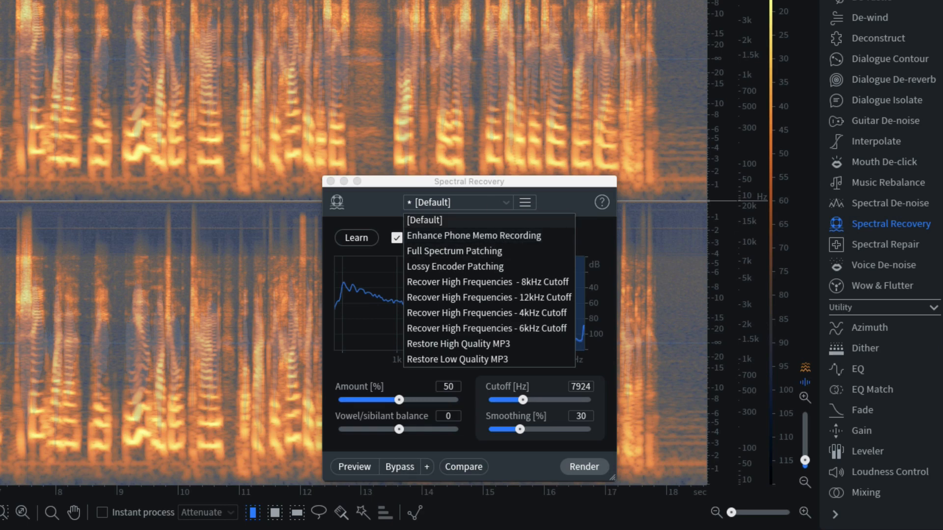
pyautogui.moveTo(447, 242)
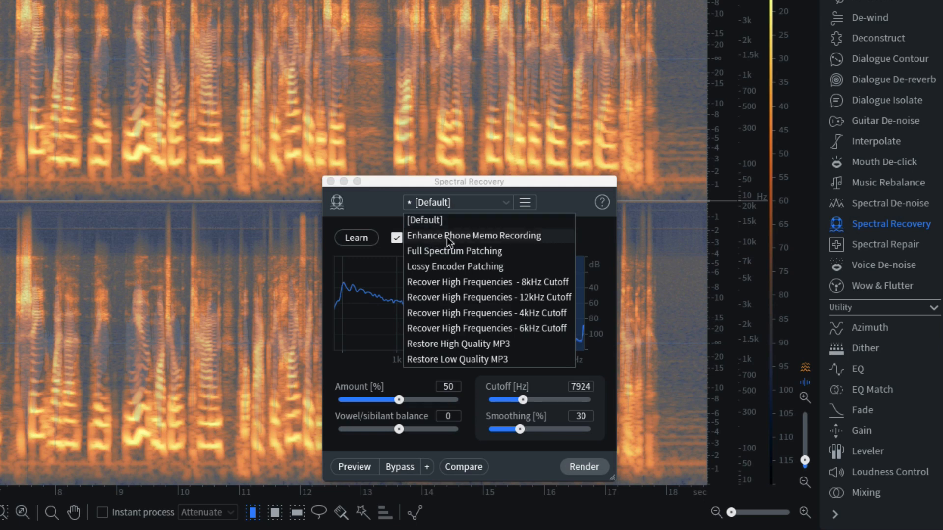
pyautogui.moveTo(458, 287)
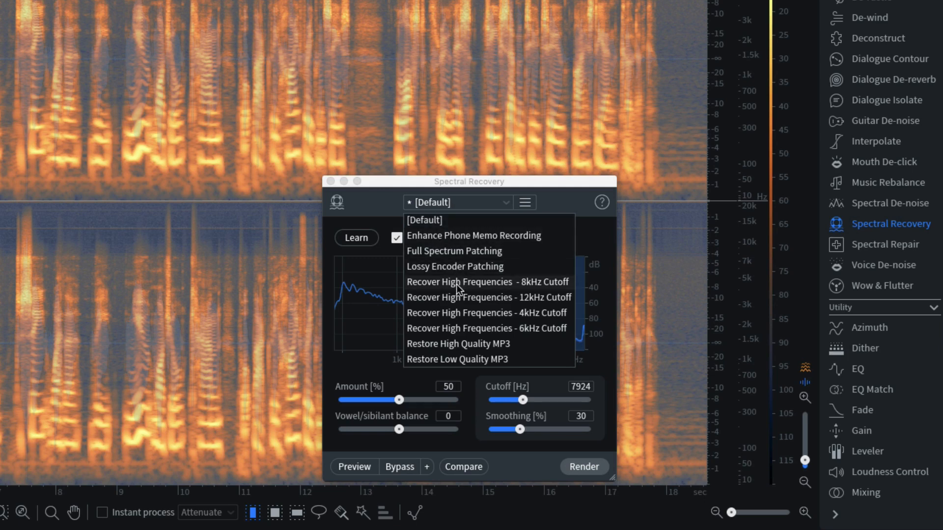
pyautogui.moveTo(455, 343)
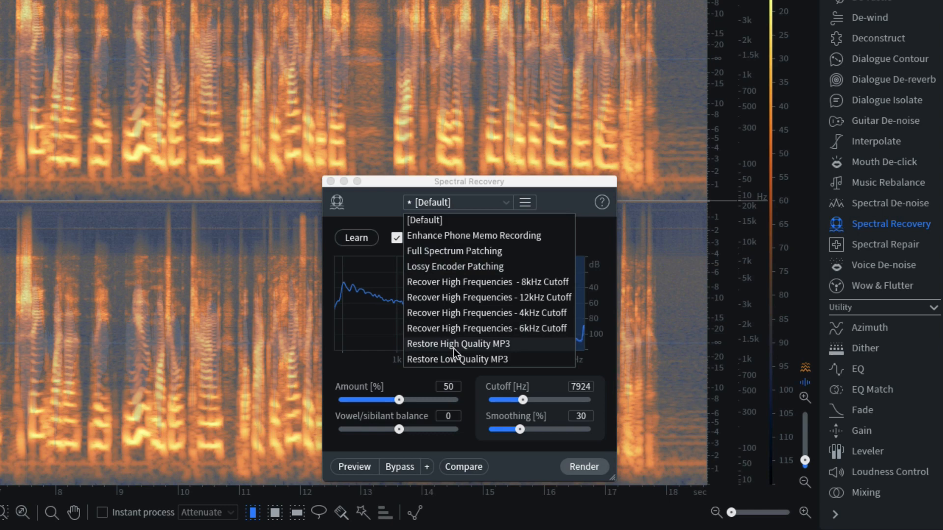
pyautogui.moveTo(431, 356)
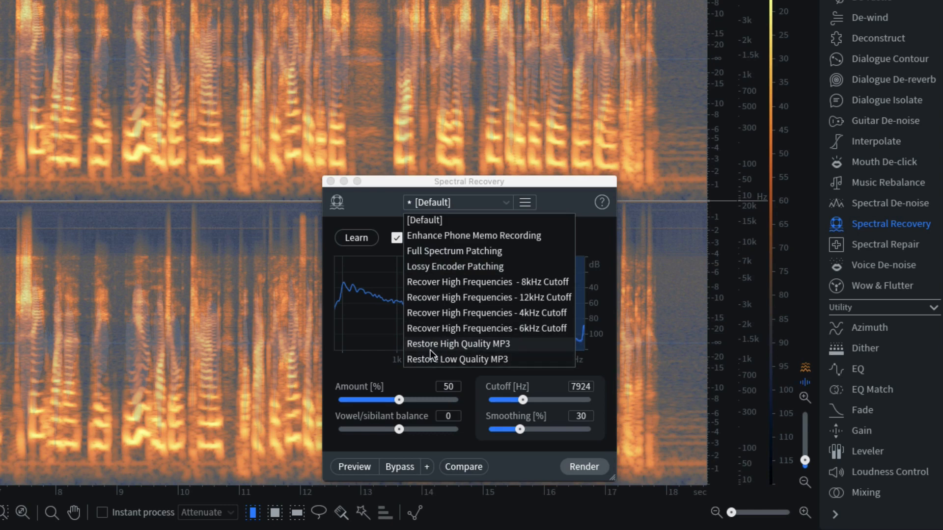
pyautogui.moveTo(485, 367)
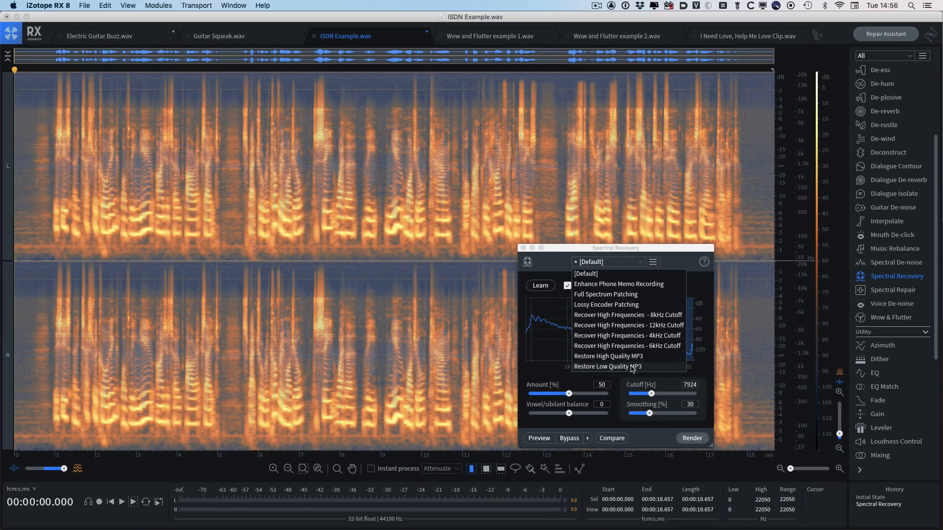
pyautogui.moveTo(380, 156)
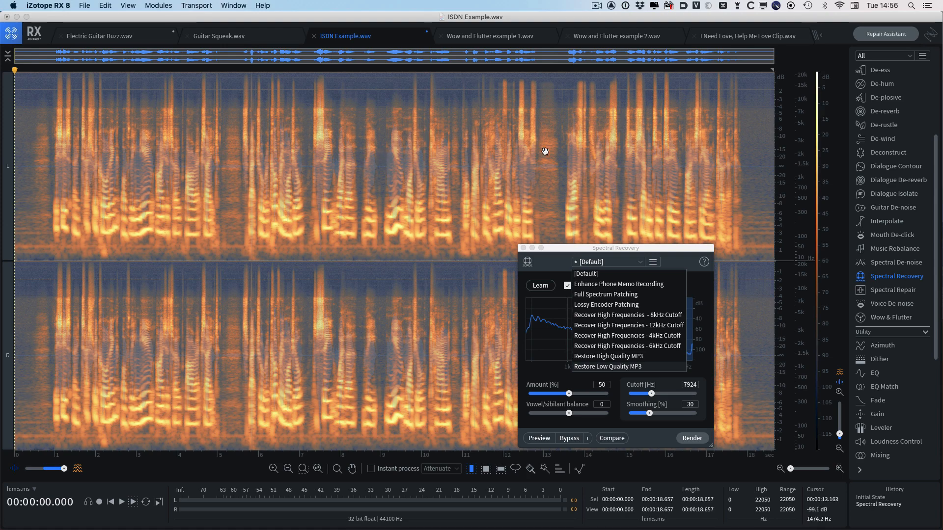
pyautogui.moveTo(556, 185)
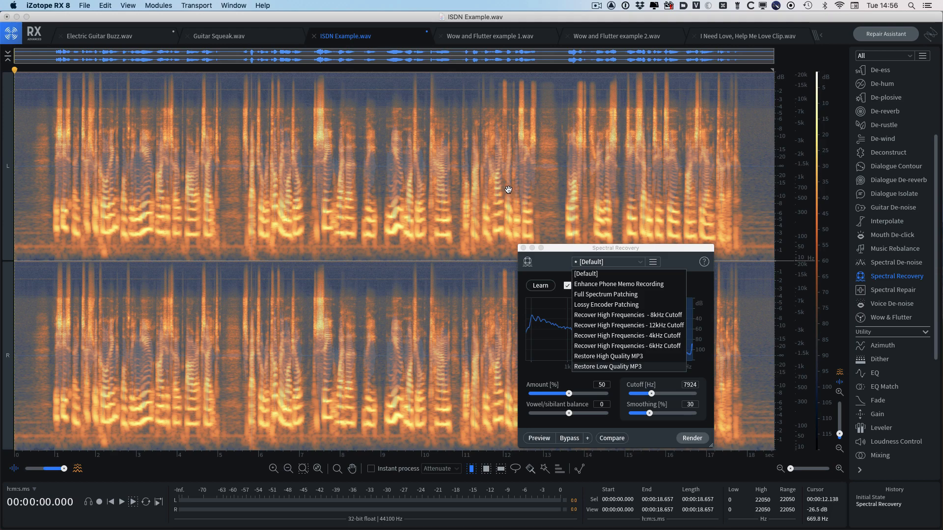
pyautogui.moveTo(532, 193)
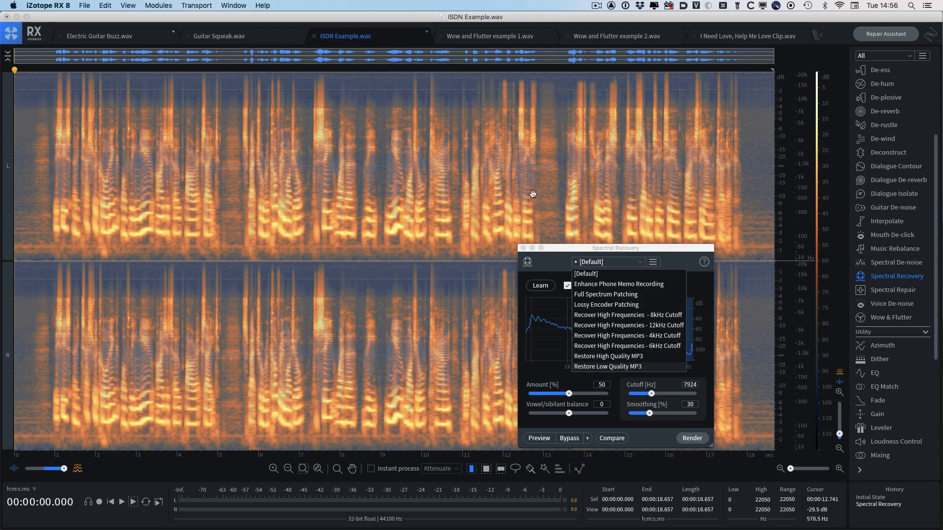
pyautogui.moveTo(594, 99)
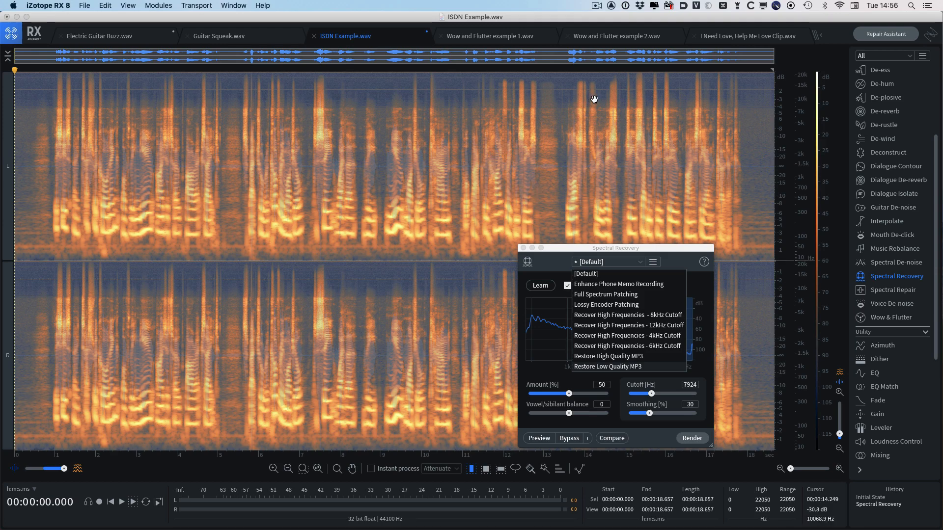
pyautogui.moveTo(497, 101)
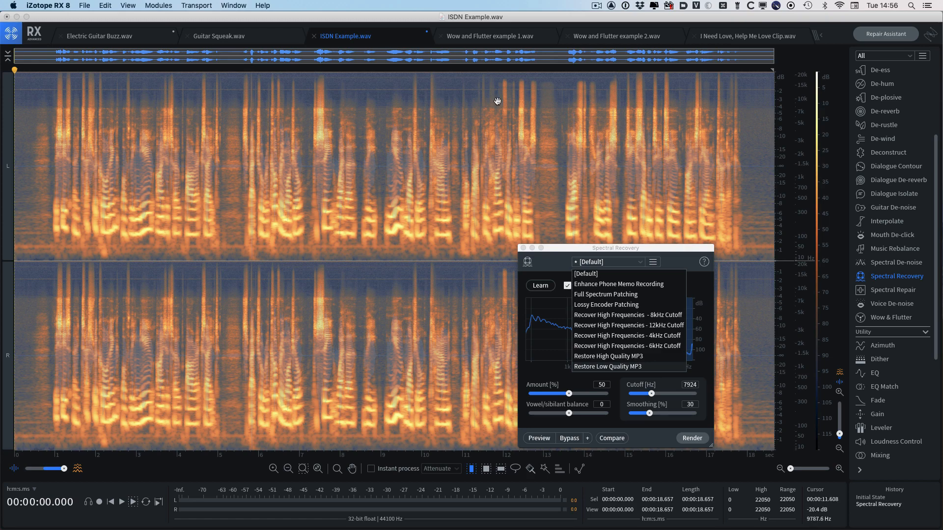
pyautogui.moveTo(381, 156)
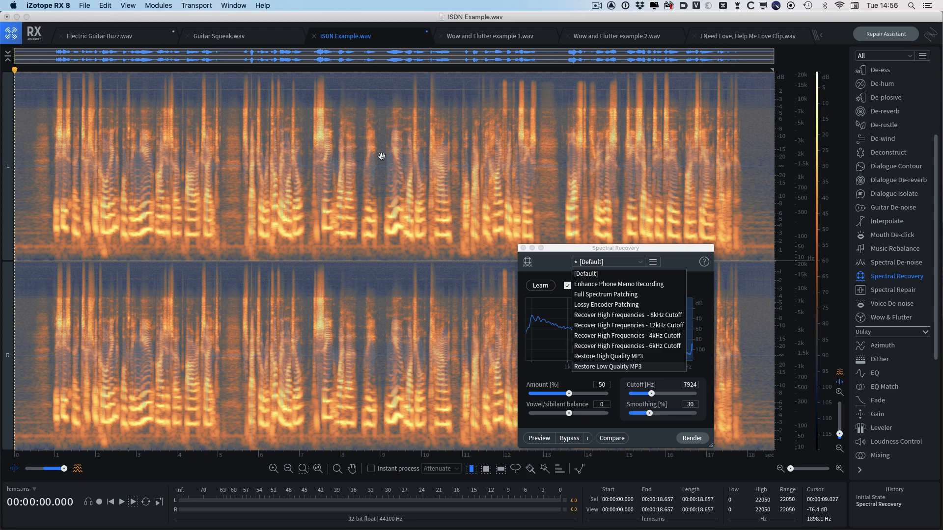
pyautogui.moveTo(439, 166)
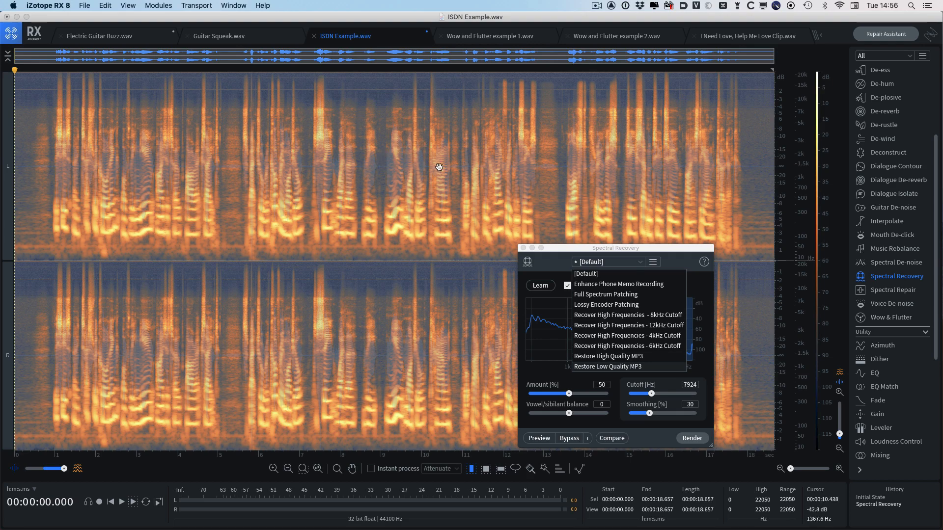
pyautogui.moveTo(445, 181)
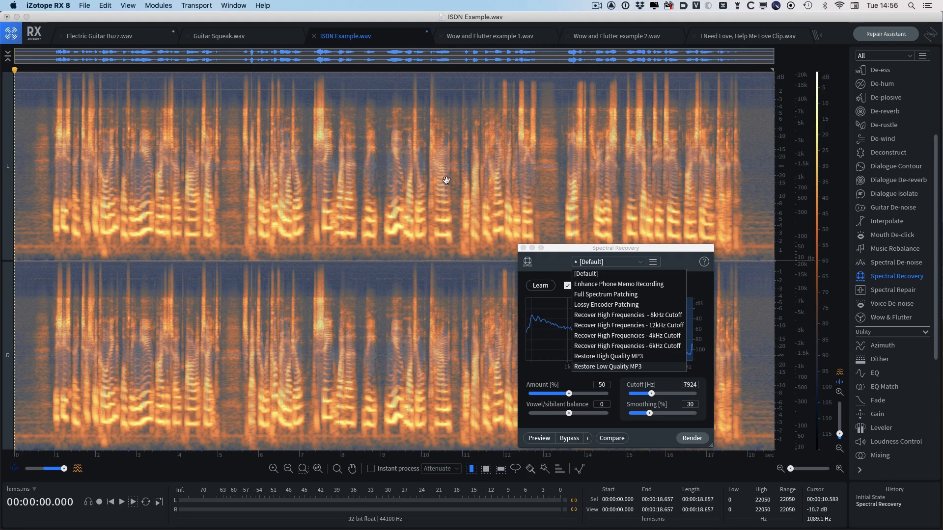
pyautogui.moveTo(449, 200)
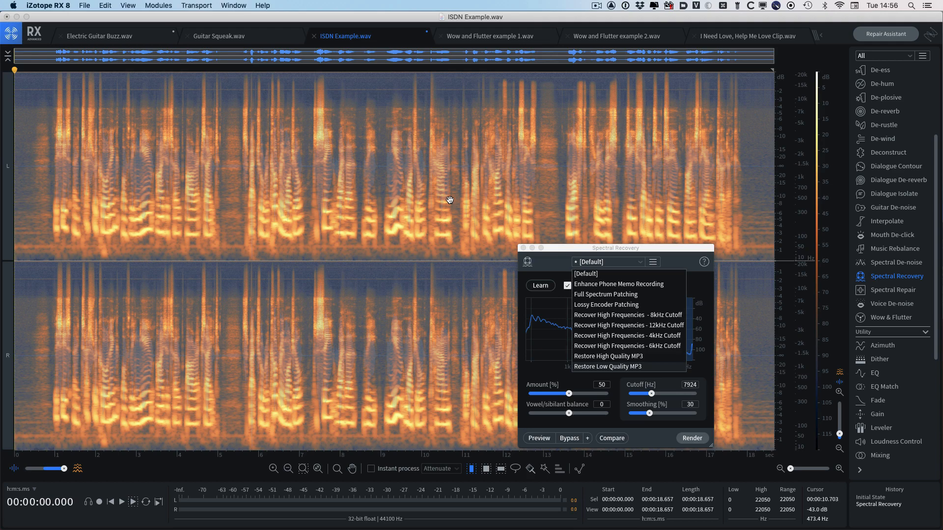
pyautogui.moveTo(587, 255)
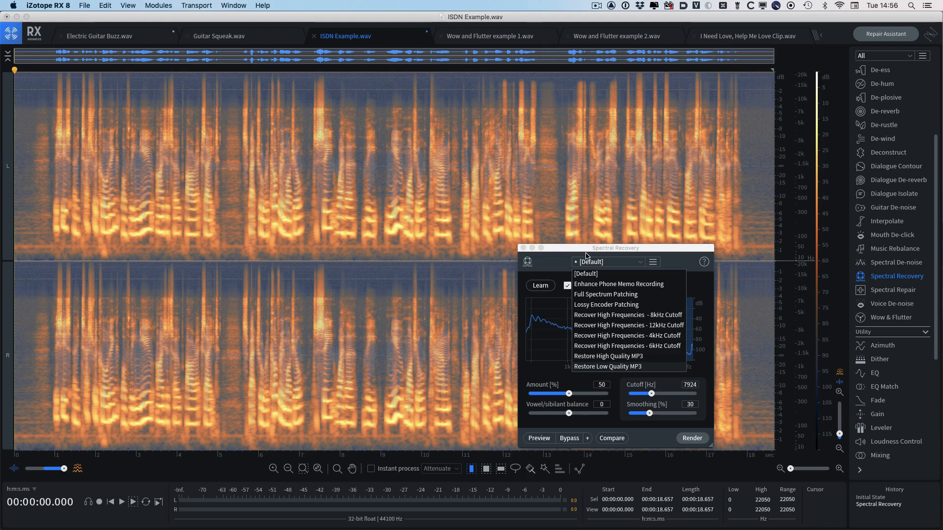
pyautogui.moveTo(581, 250)
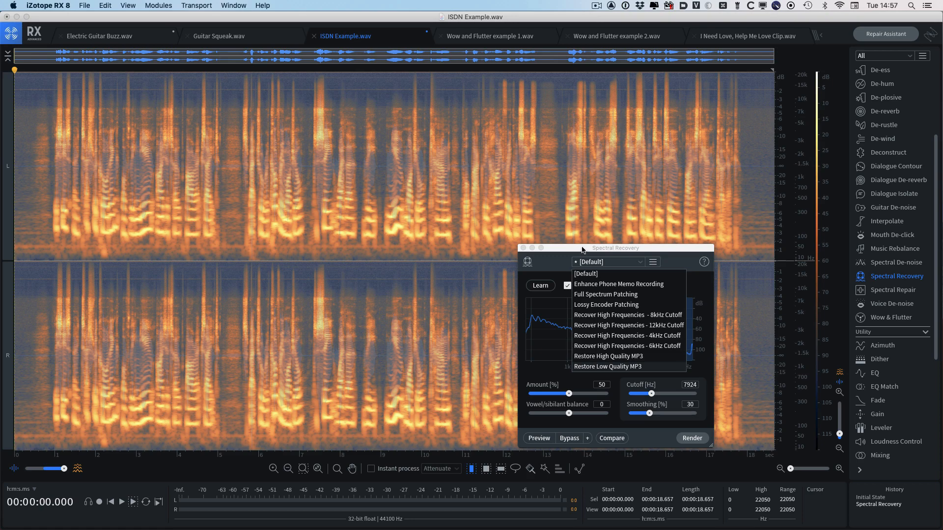
pyautogui.moveTo(543, 131)
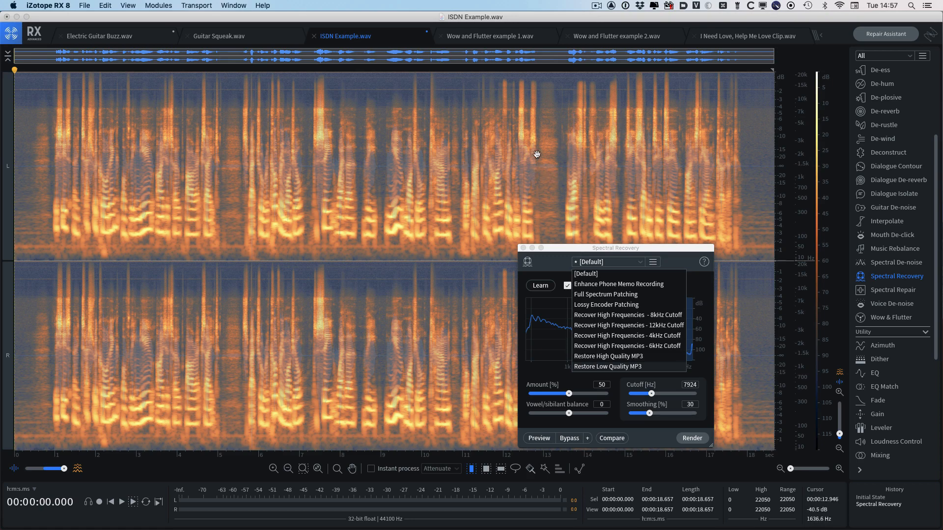
pyautogui.moveTo(572, 150)
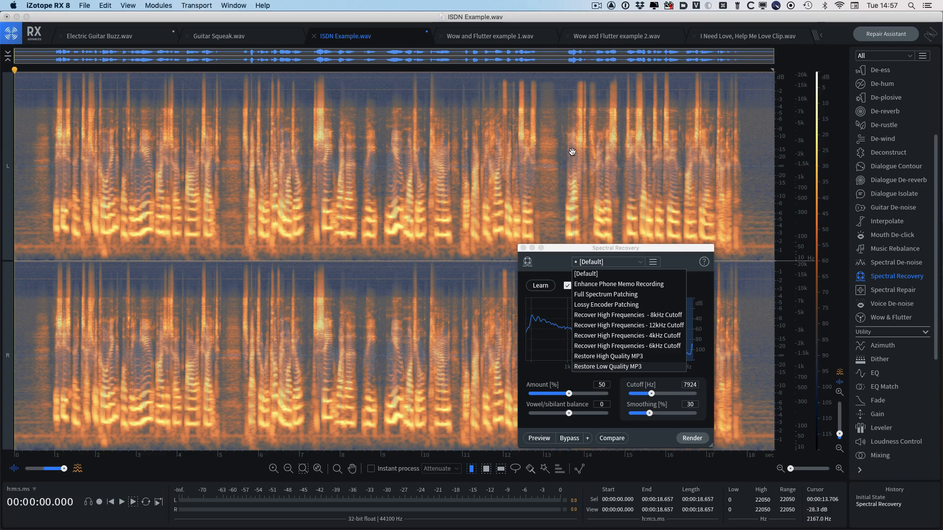
# Step through Wow and Flutter example 1, then move on to example 2.
pyautogui.click(489, 35)
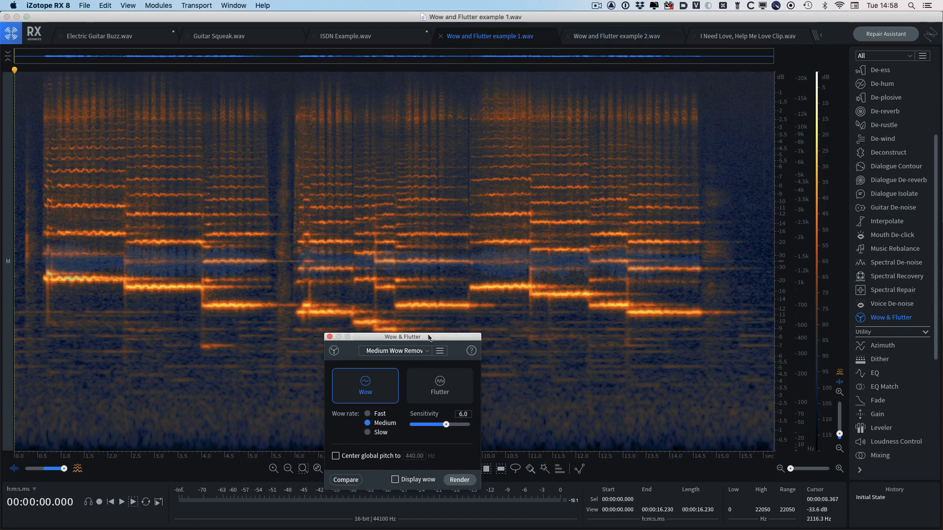
pyautogui.click(614, 36)
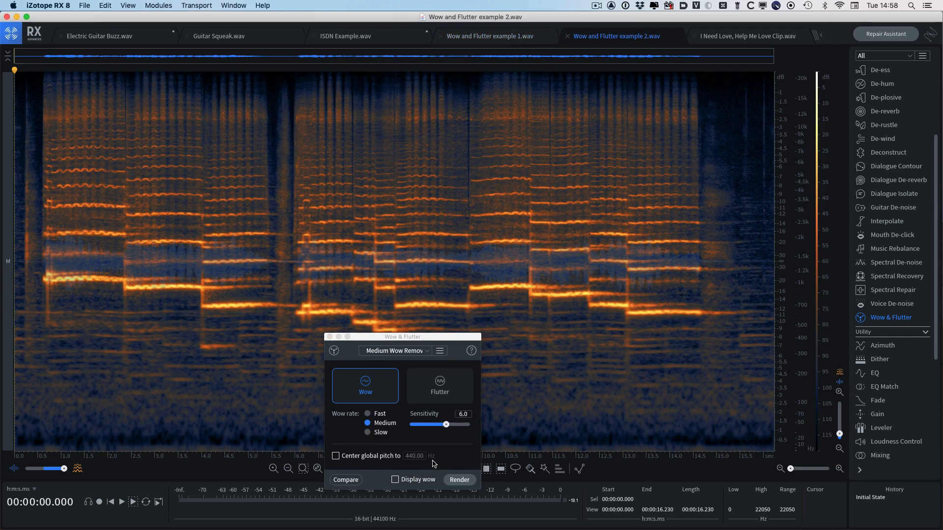
# Return to example 1, switch Wow & Flutter to Flutter mode and enable contour synthesis.
pyautogui.click(120, 501)
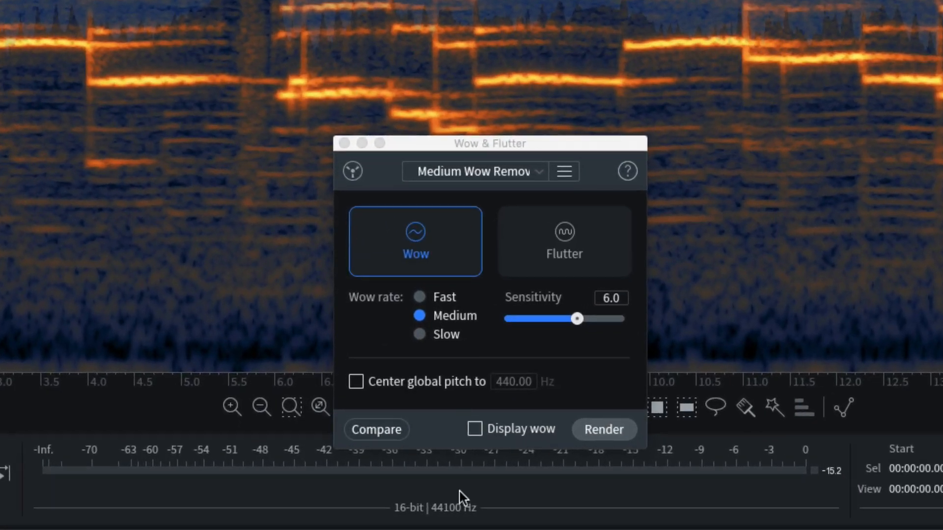
pyautogui.moveTo(518, 431)
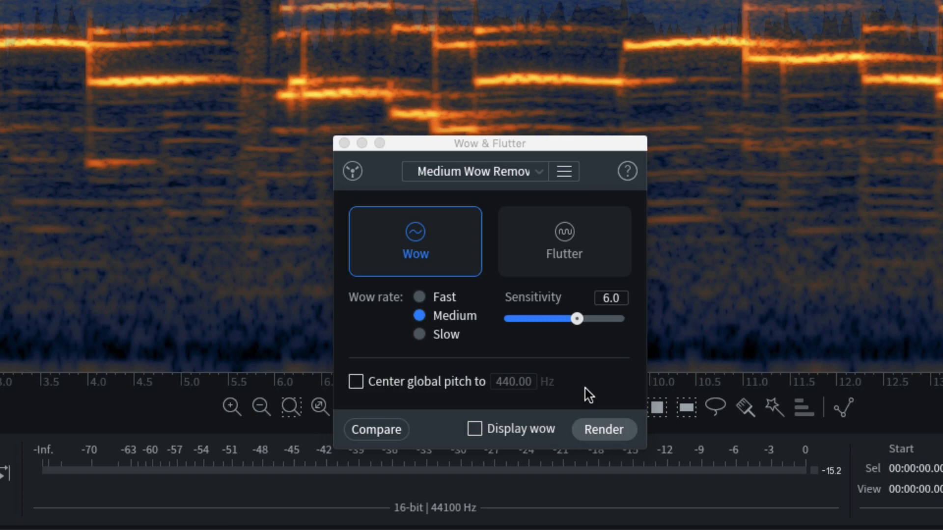
pyautogui.moveTo(584, 396)
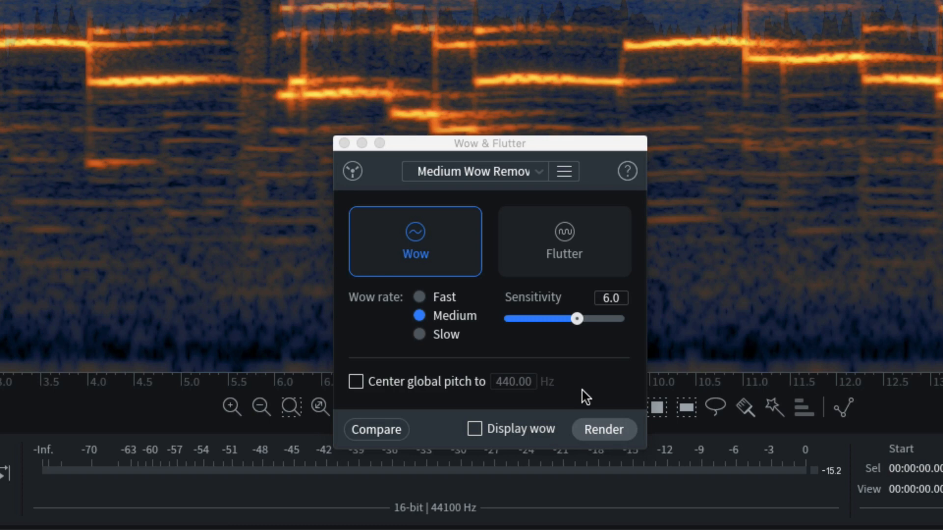
pyautogui.moveTo(590, 384)
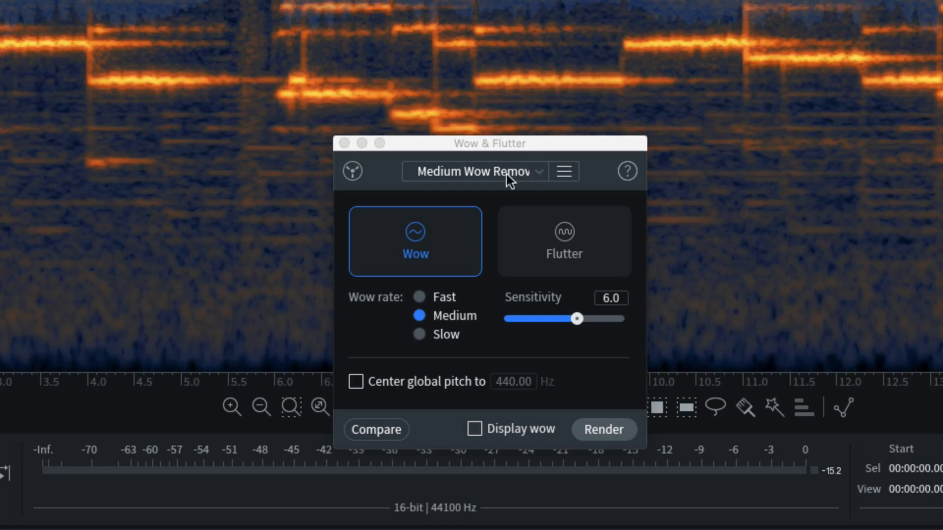
pyautogui.click(563, 241)
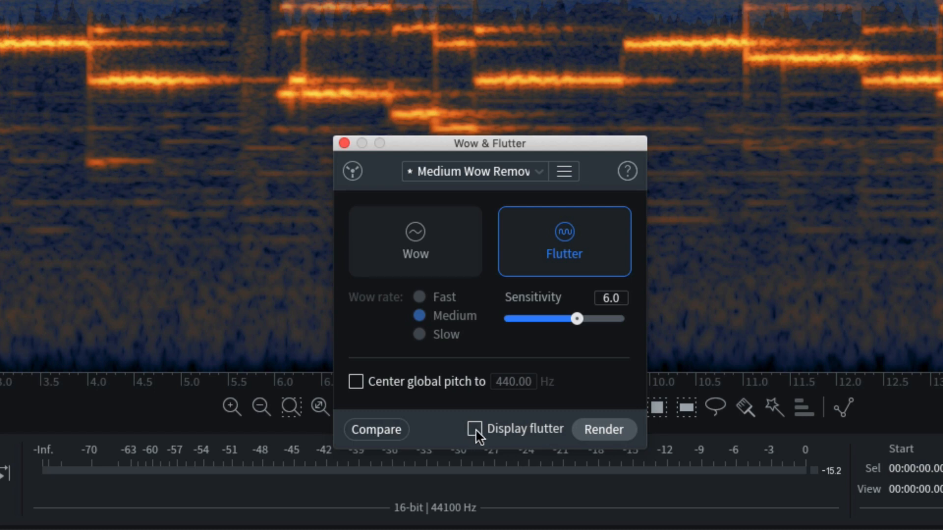
pyautogui.moveTo(476, 431)
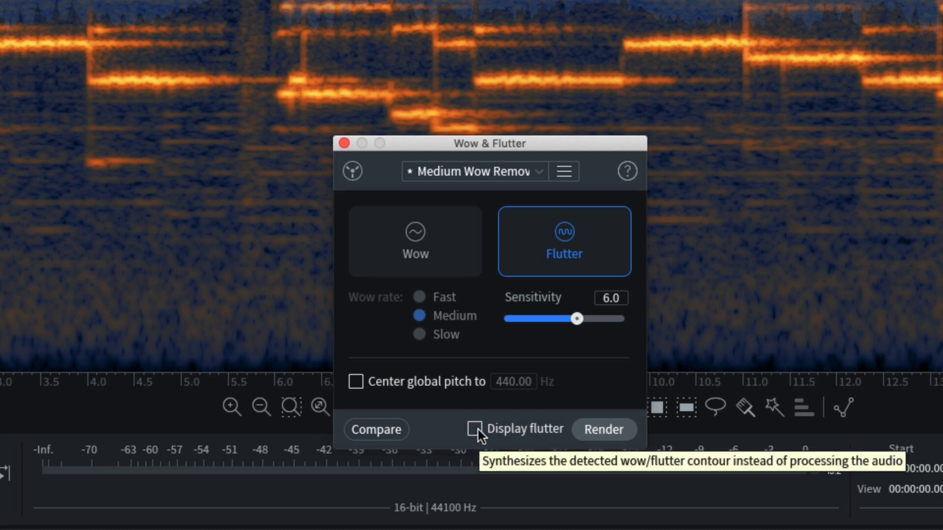
pyautogui.click(475, 428)
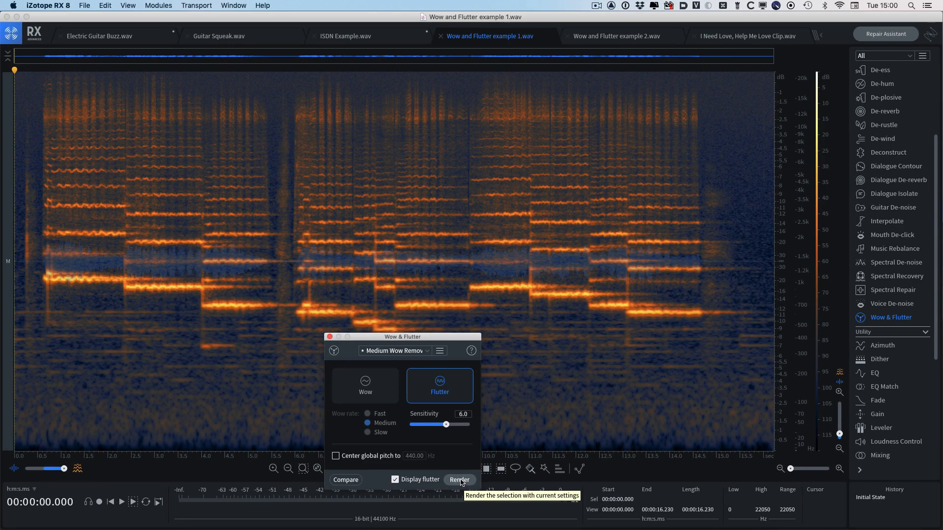
# Render the synthesized flutter contour on example 1, then switch contour synthesis off.
pyautogui.click(458, 480)
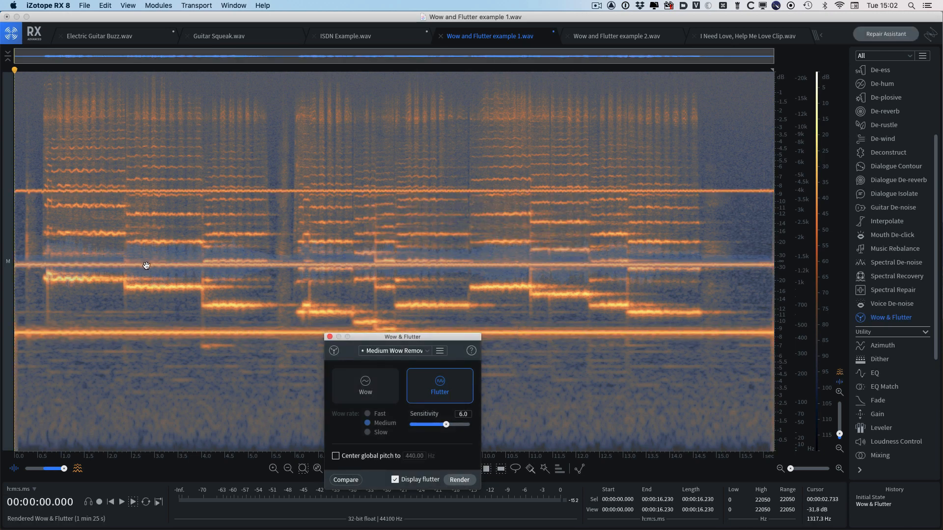
pyautogui.moveTo(116, 331)
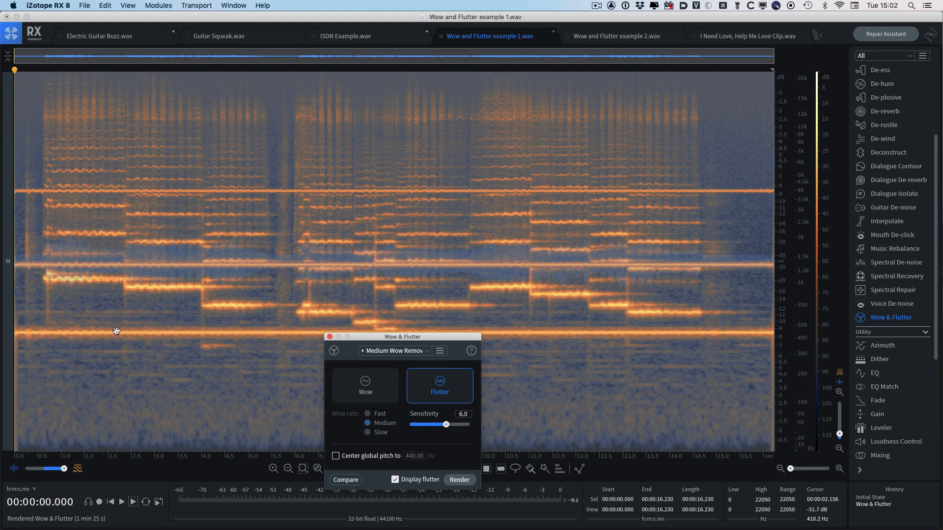
pyautogui.moveTo(189, 284)
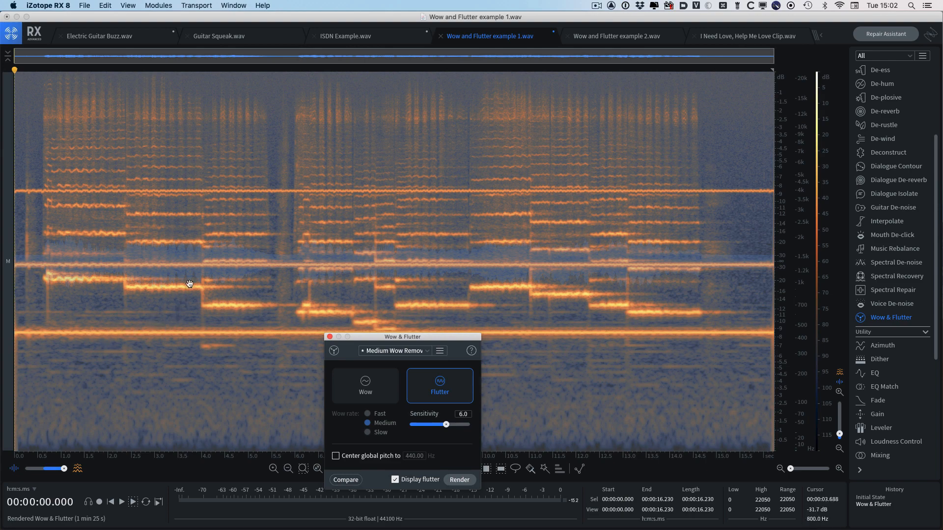
pyautogui.moveTo(331, 280)
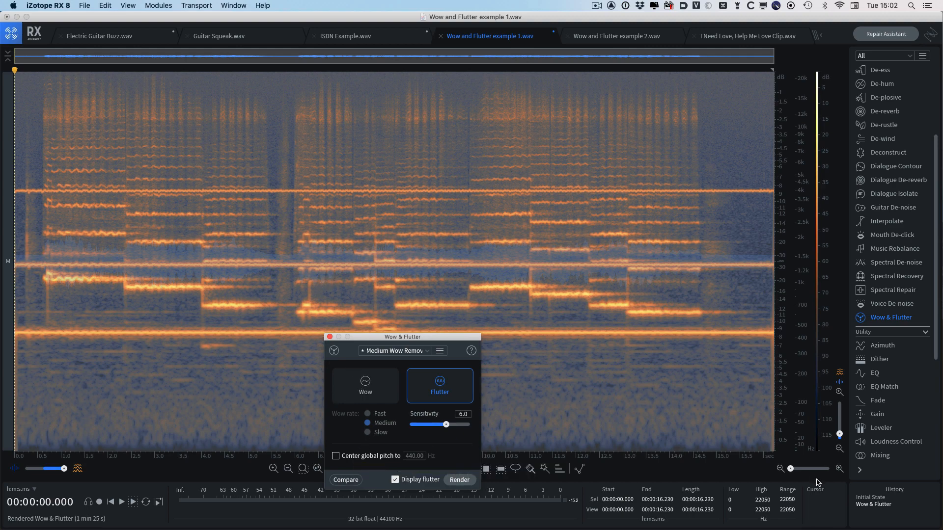
pyautogui.click(395, 479)
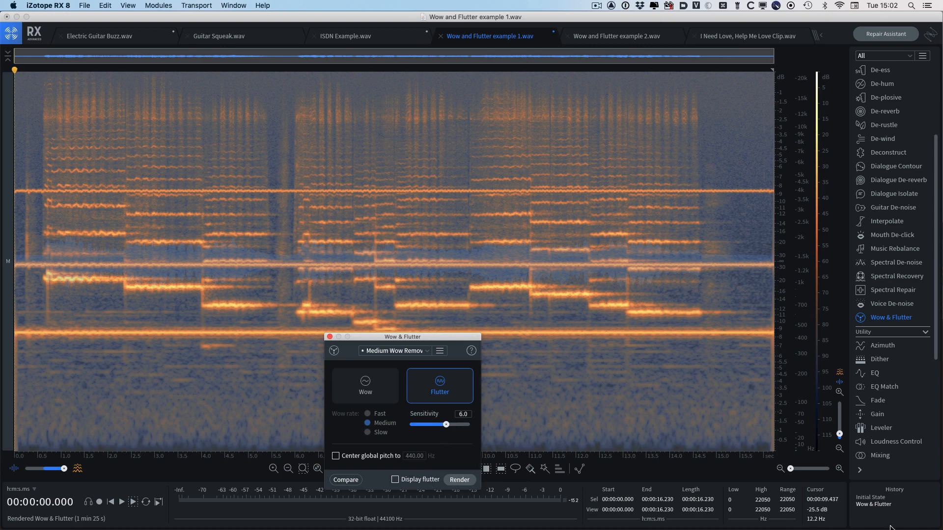
# Play example 1's original audio, then return to and play the flutter-corrected version.
pyautogui.click(459, 479)
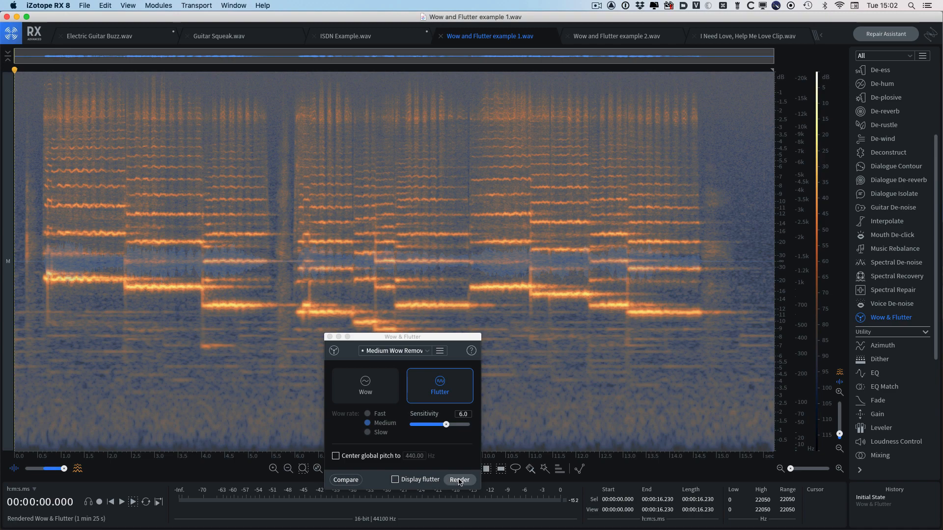
pyautogui.click(459, 480)
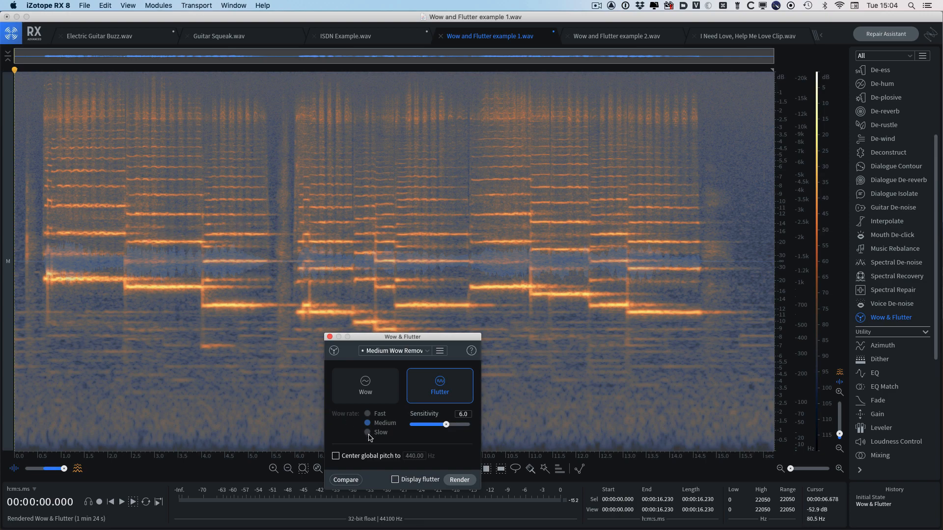
pyautogui.moveTo(430, 460)
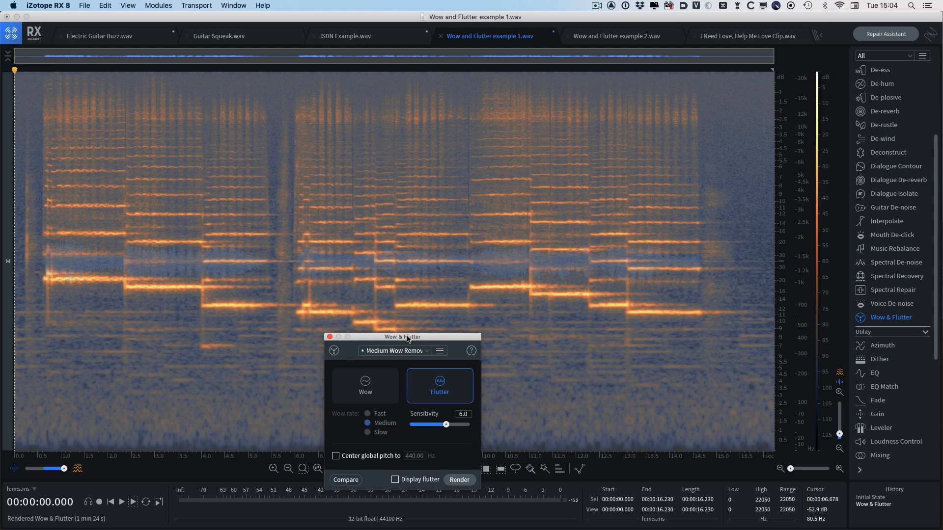
pyautogui.click(121, 502)
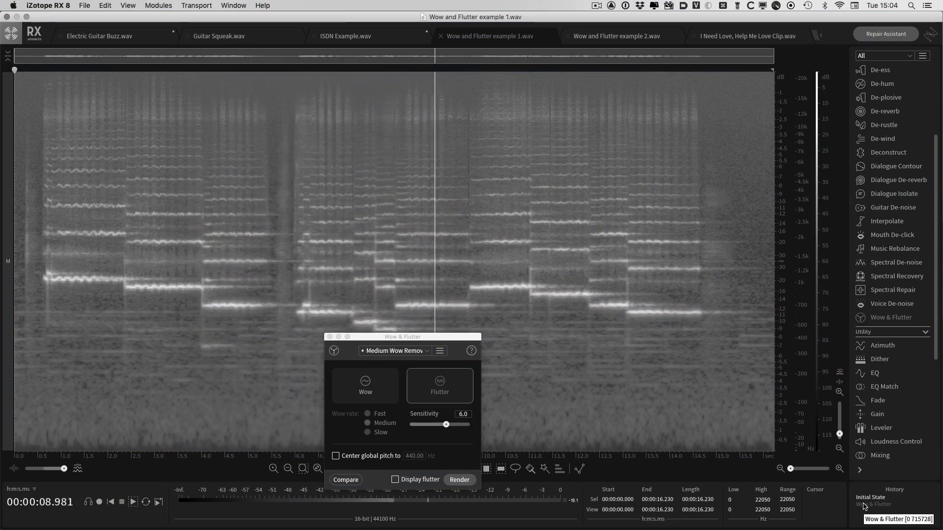
pyautogui.click(439, 386)
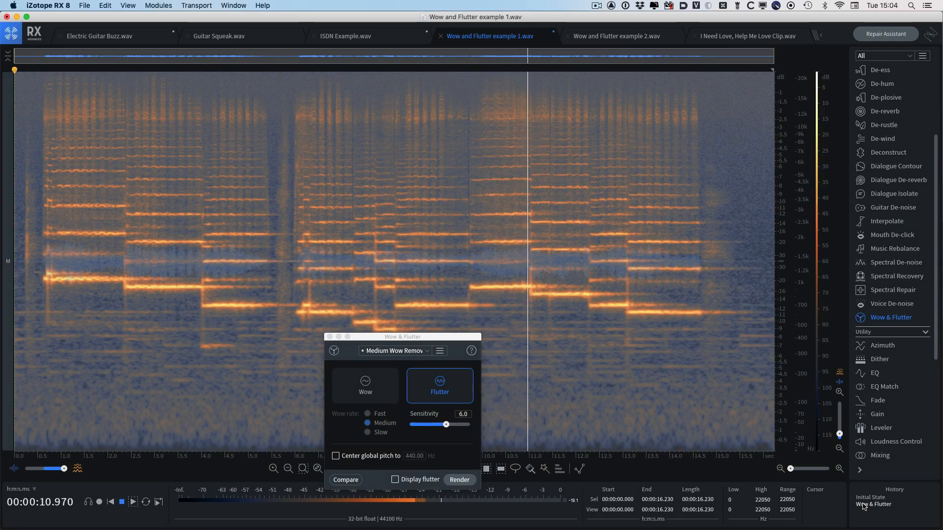
pyautogui.click(120, 501)
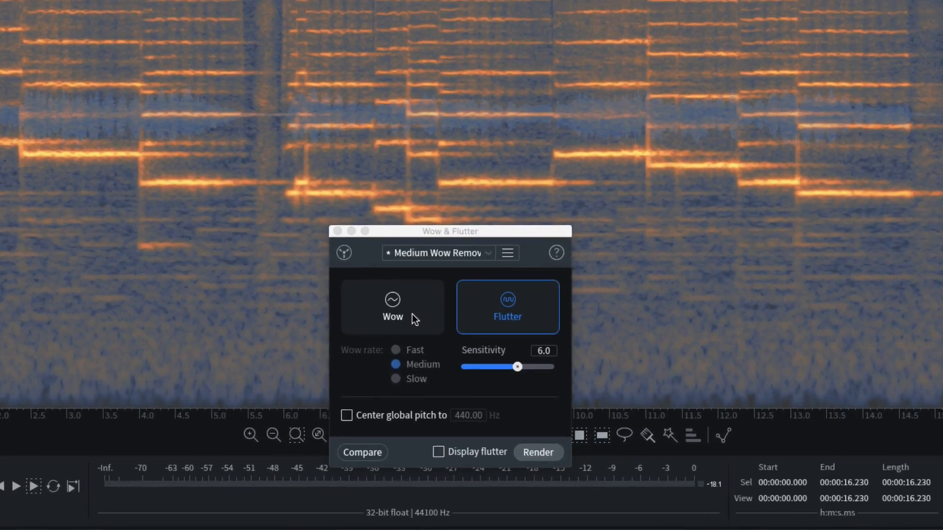
# Render Wow mode removal on Wow and Flutter example 2 with Display wow ticked.
pyautogui.click(391, 307)
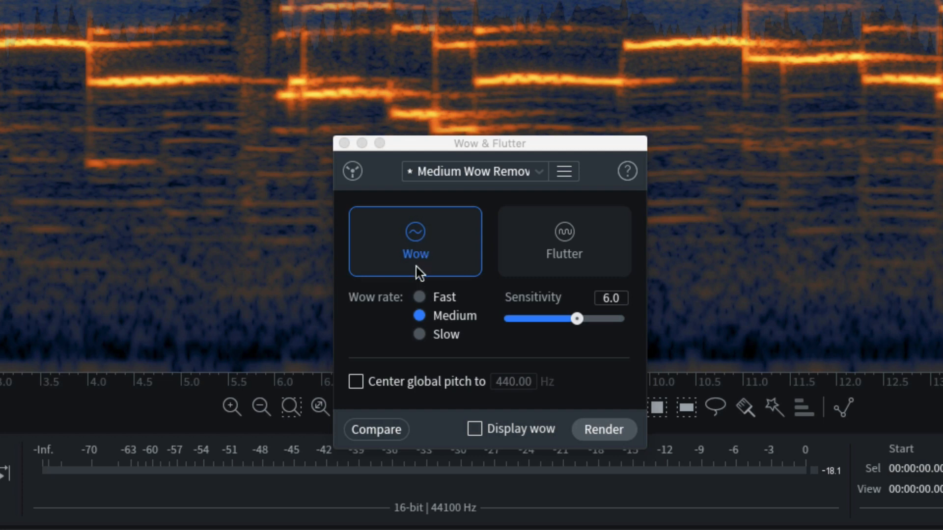
pyautogui.click(474, 172)
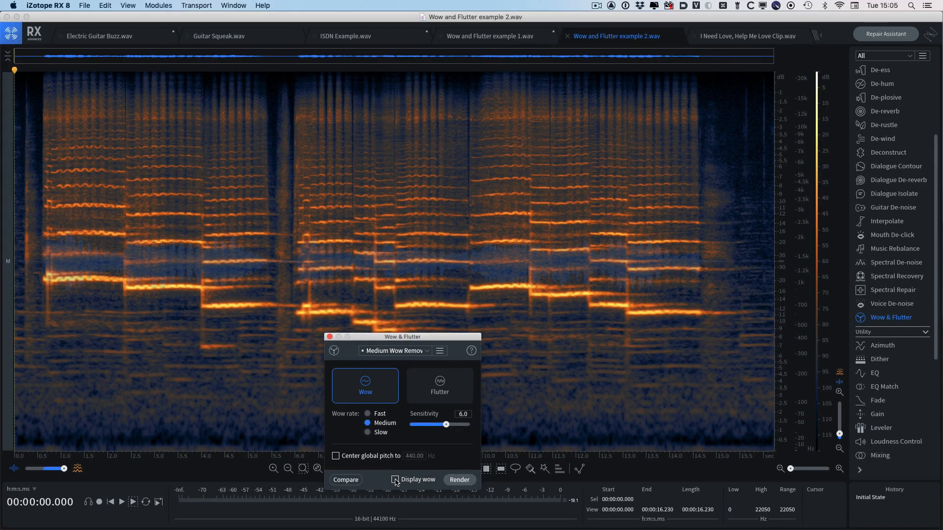
pyautogui.click(394, 480)
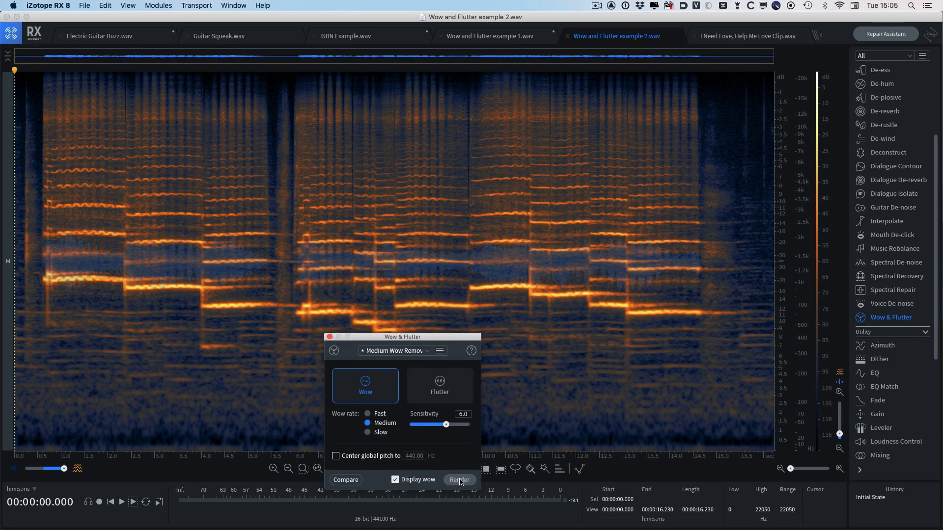
pyautogui.click(459, 480)
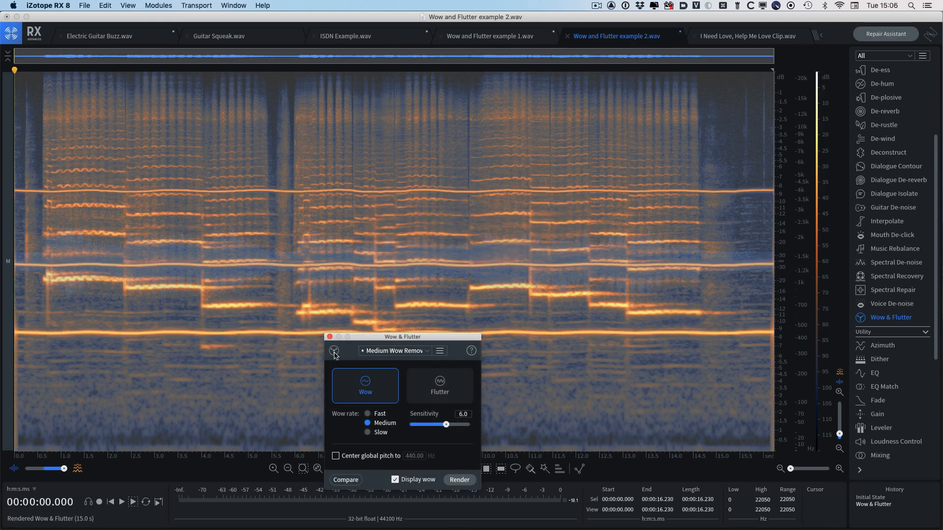
pyautogui.moveTo(438, 332)
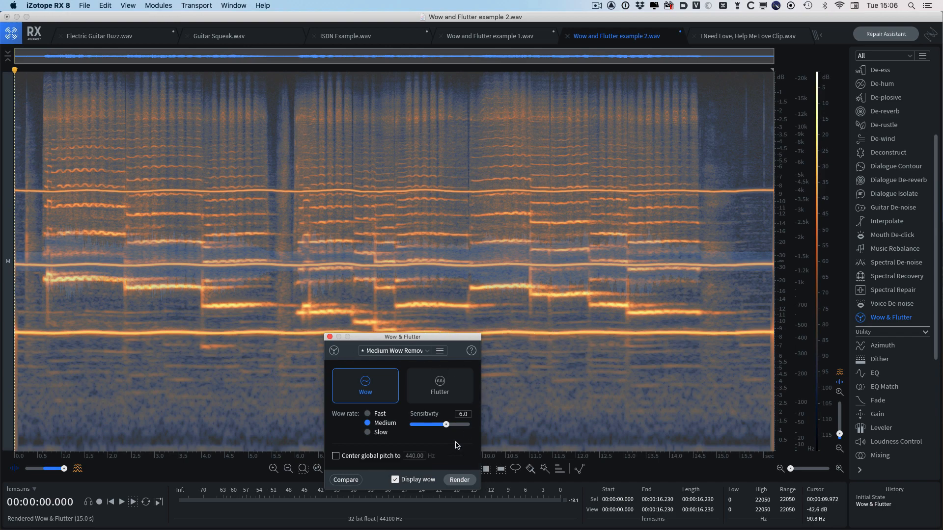
# Re-render wow removal on example 2 with Display wow unticked, then compare against Initial State.
pyautogui.click(394, 479)
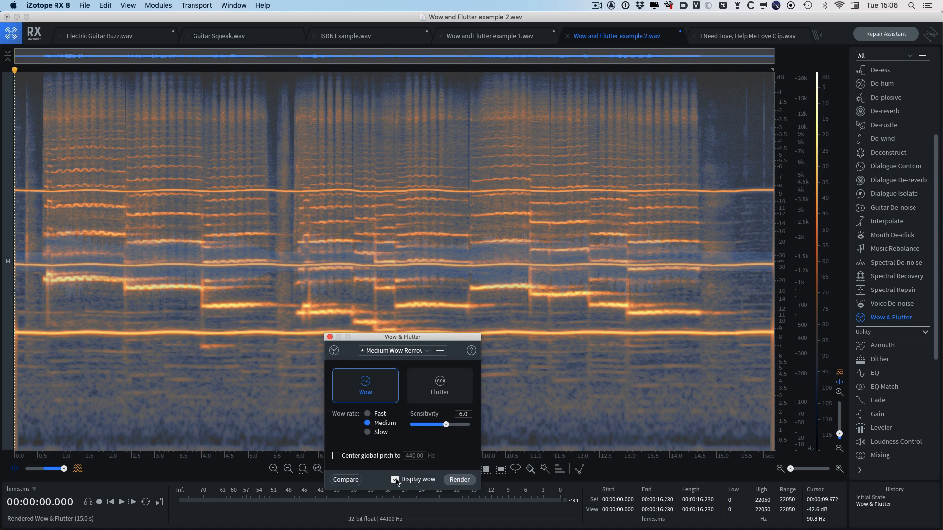
pyautogui.click(458, 480)
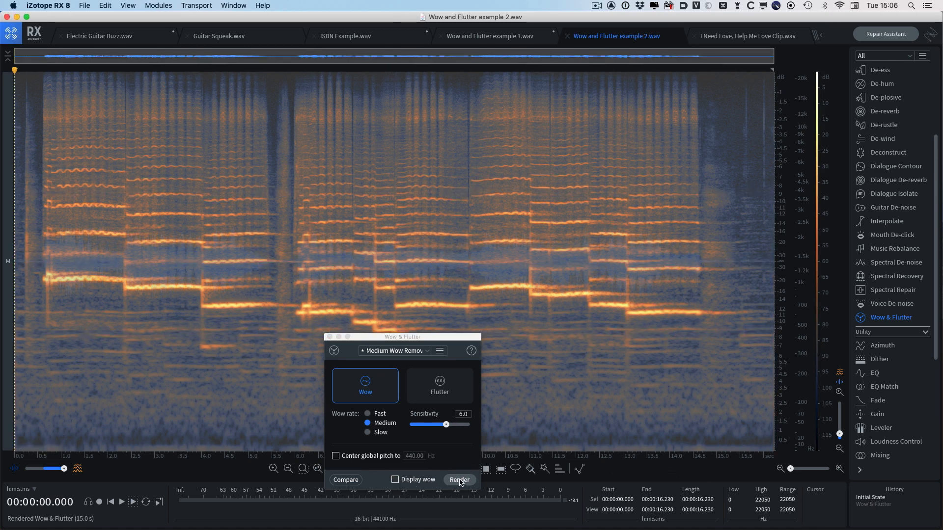
pyautogui.click(460, 479)
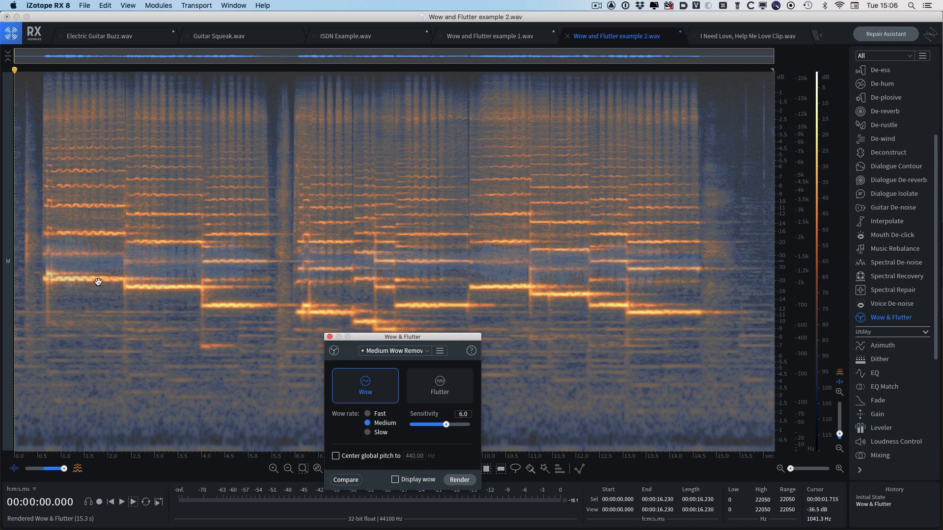
pyautogui.moveTo(341, 324)
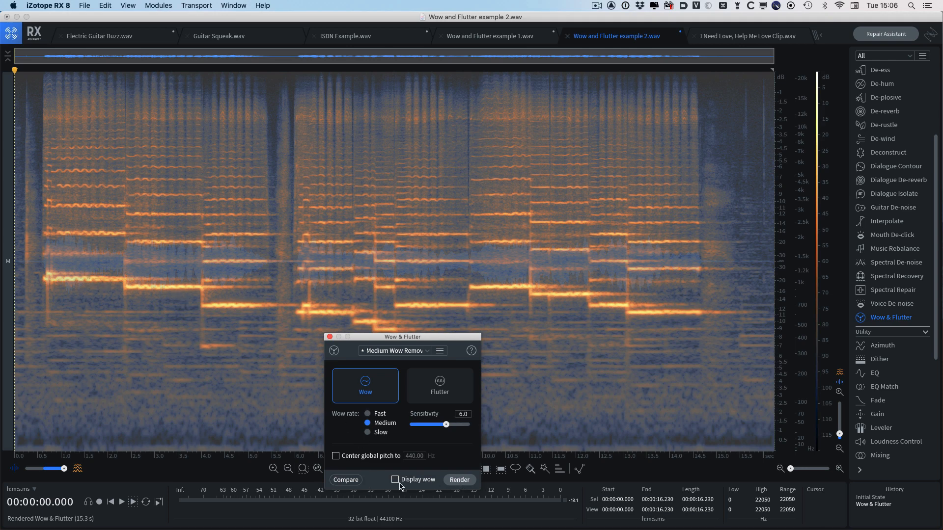
pyautogui.moveTo(240, 419)
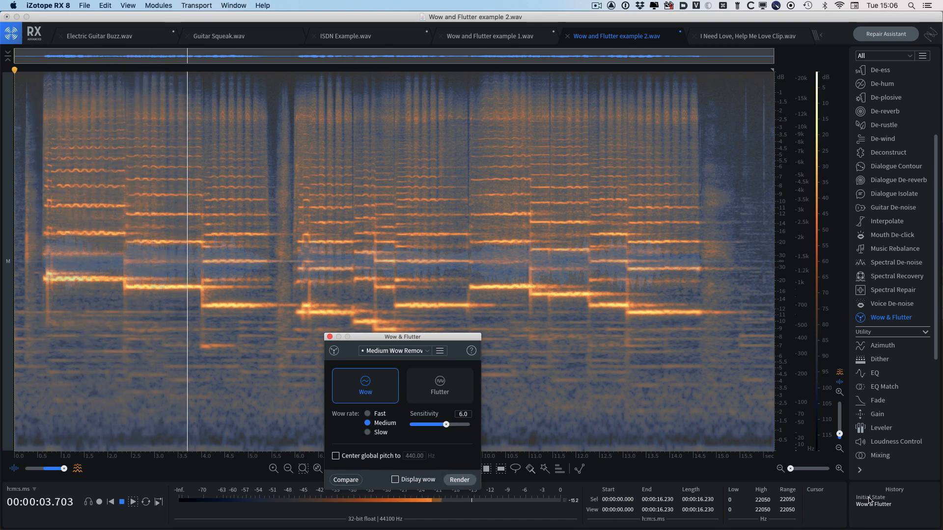
pyautogui.click(458, 479)
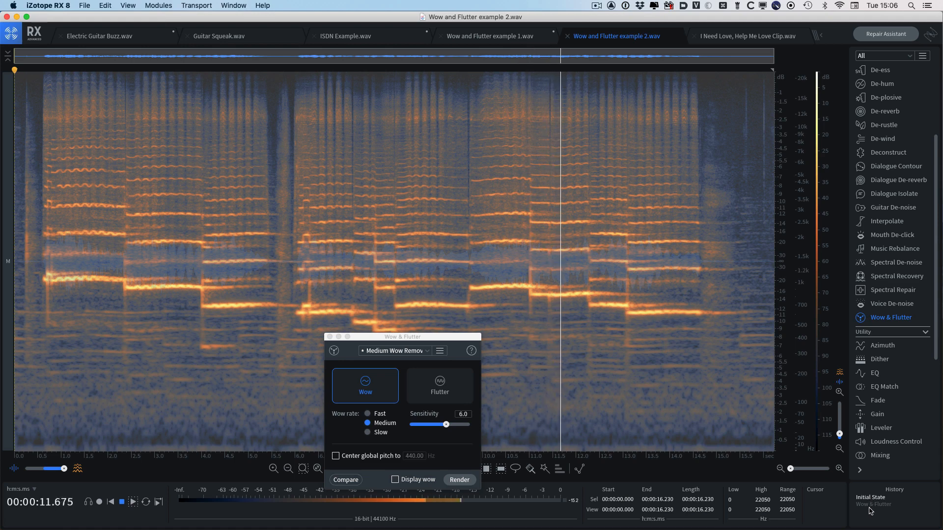
pyautogui.click(458, 479)
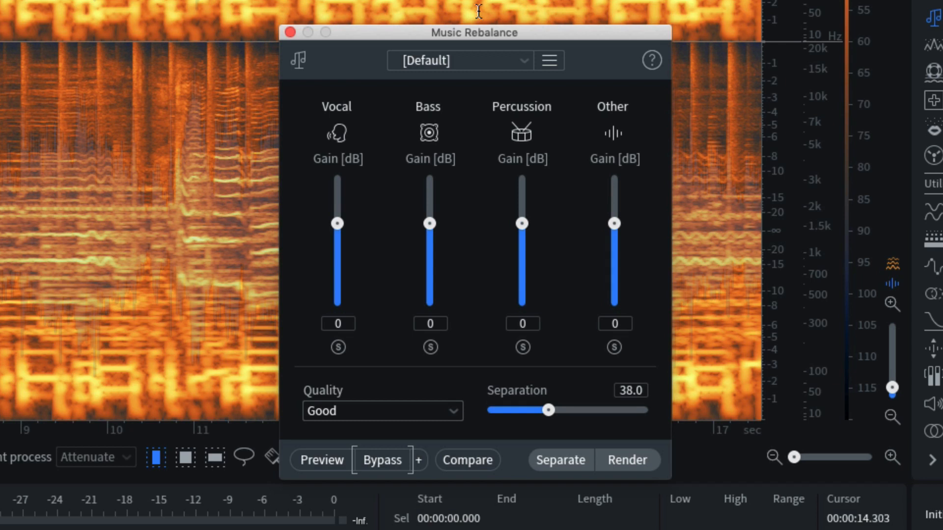
pyautogui.moveTo(526, 251)
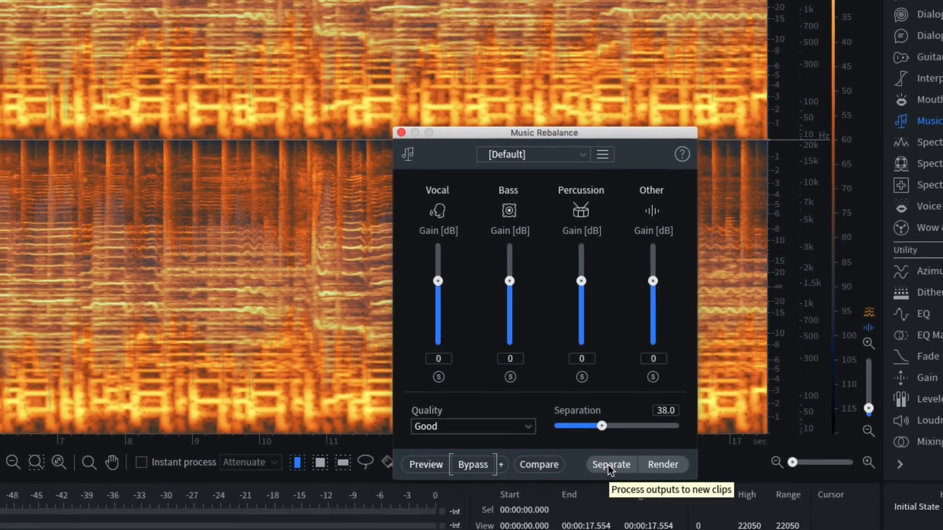
# Run Music Rebalance Separate on the I Need Love clip with default settings.
pyautogui.click(610, 464)
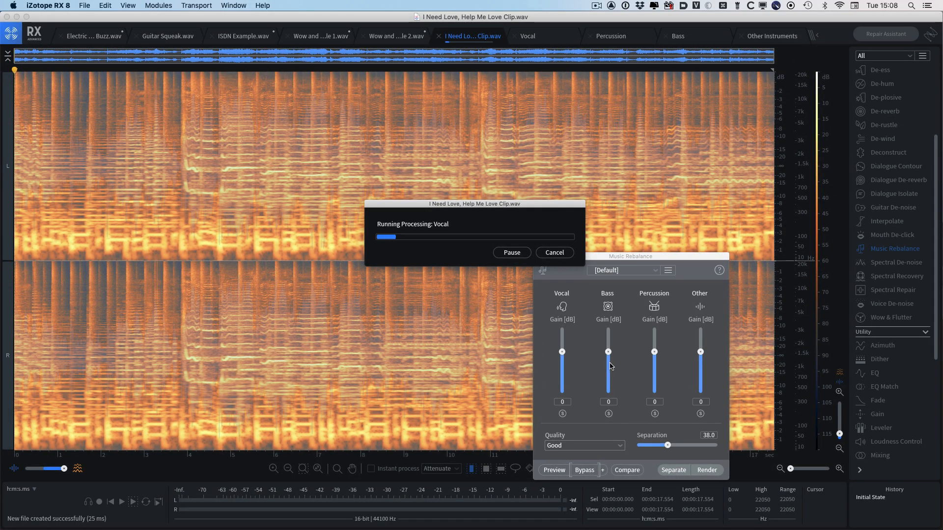
pyautogui.moveTo(560, 366)
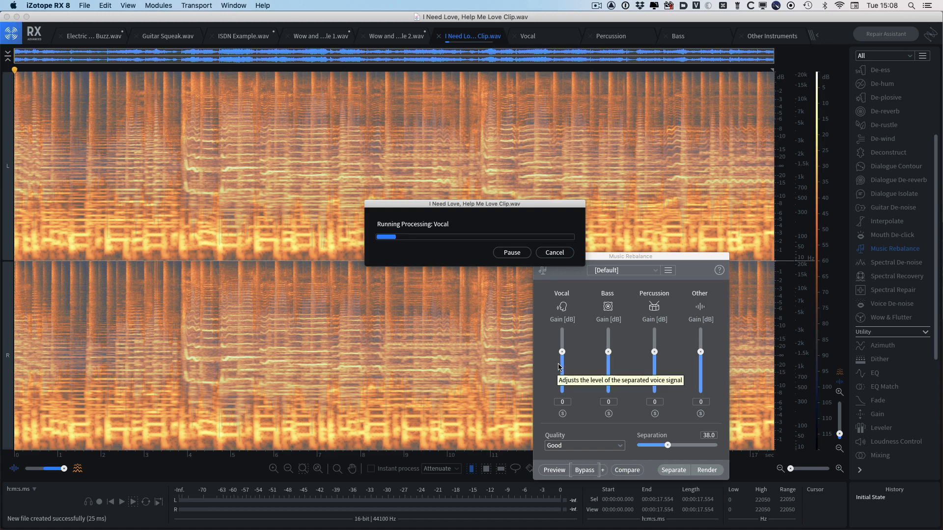
pyautogui.moveTo(548, 35)
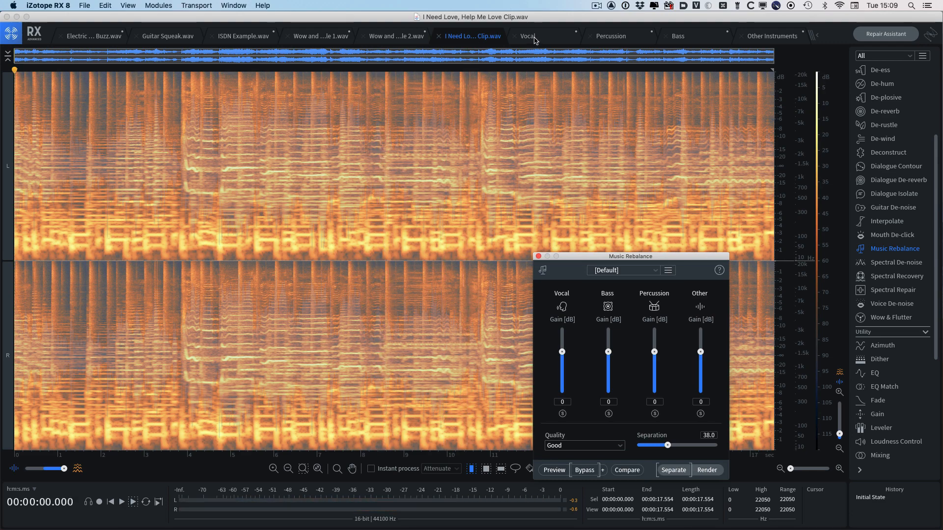
# Play the isolated Vocal and Bass stems, then bring up the Other Instruments stem.
pyautogui.click(527, 36)
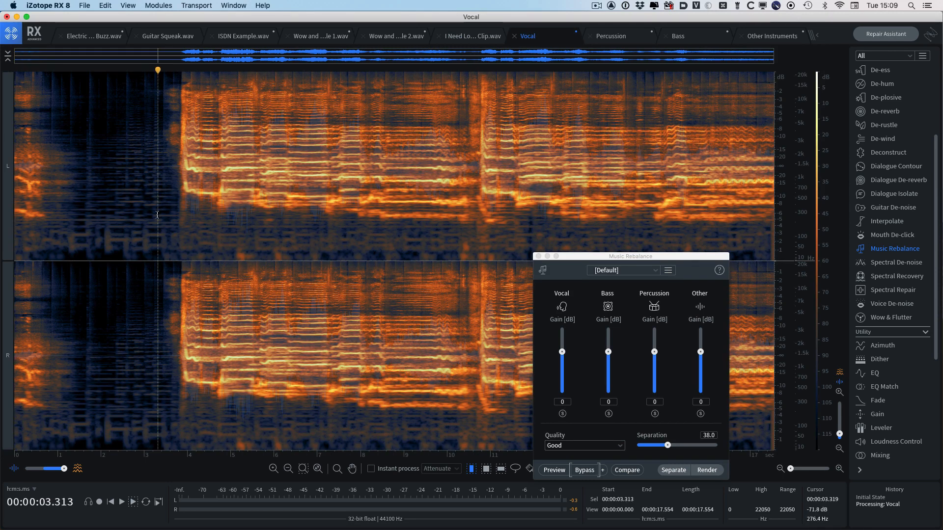
pyautogui.click(121, 501)
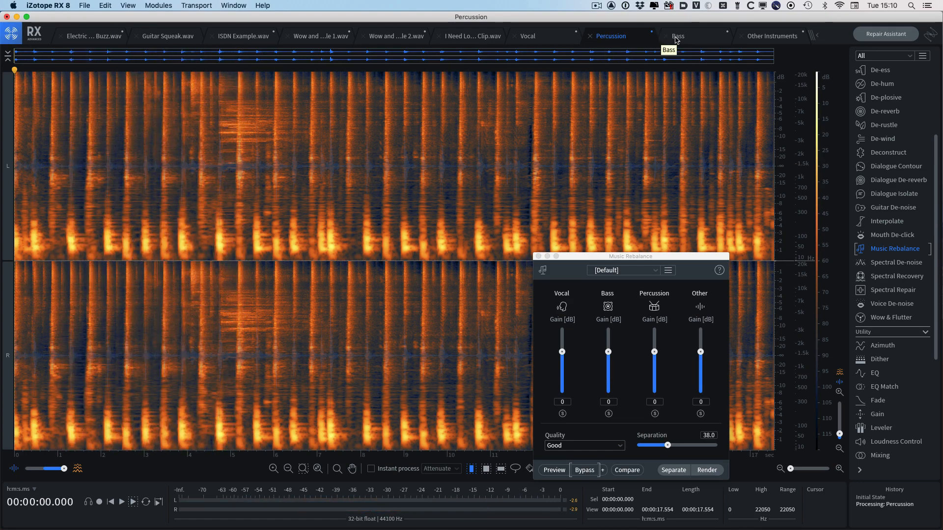
pyautogui.click(677, 36)
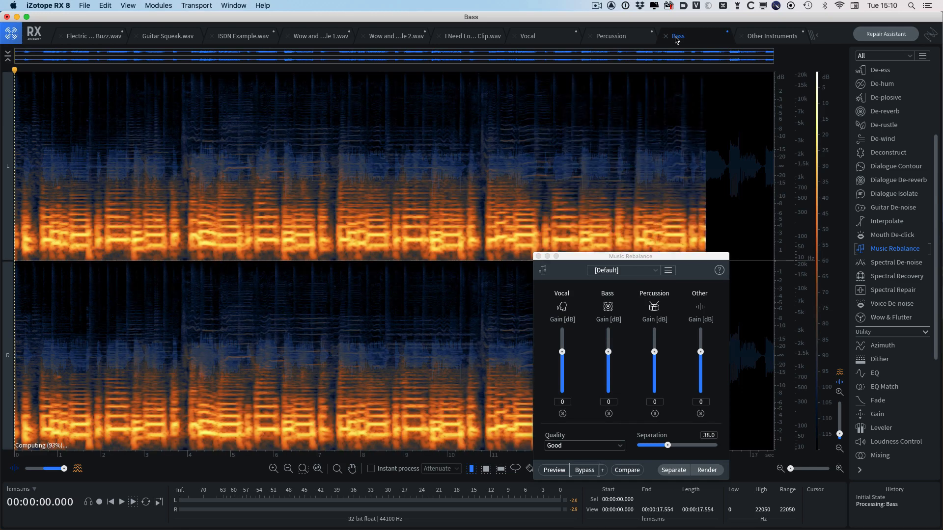
pyautogui.click(120, 501)
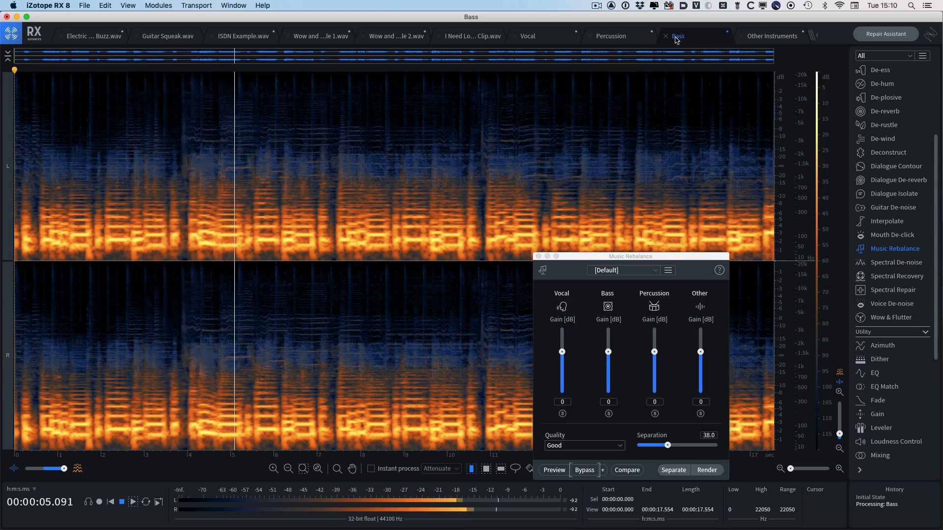
pyautogui.click(772, 36)
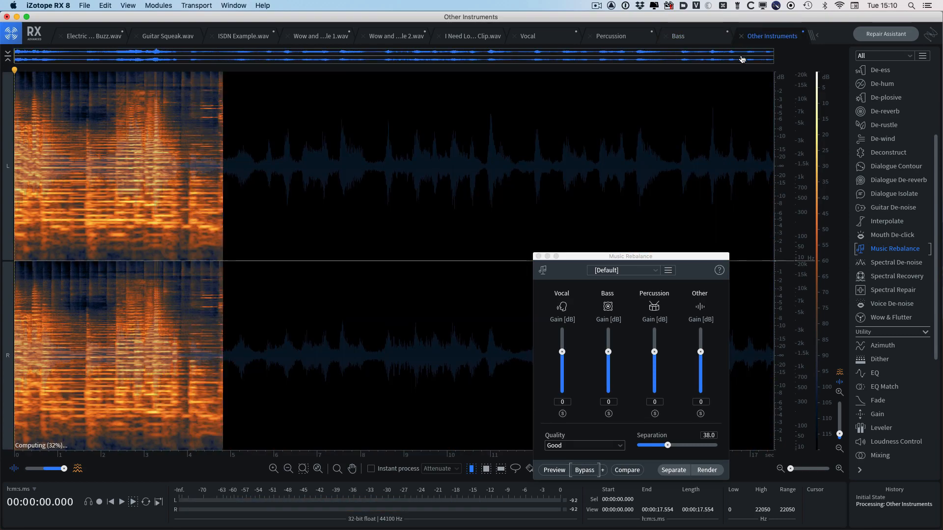